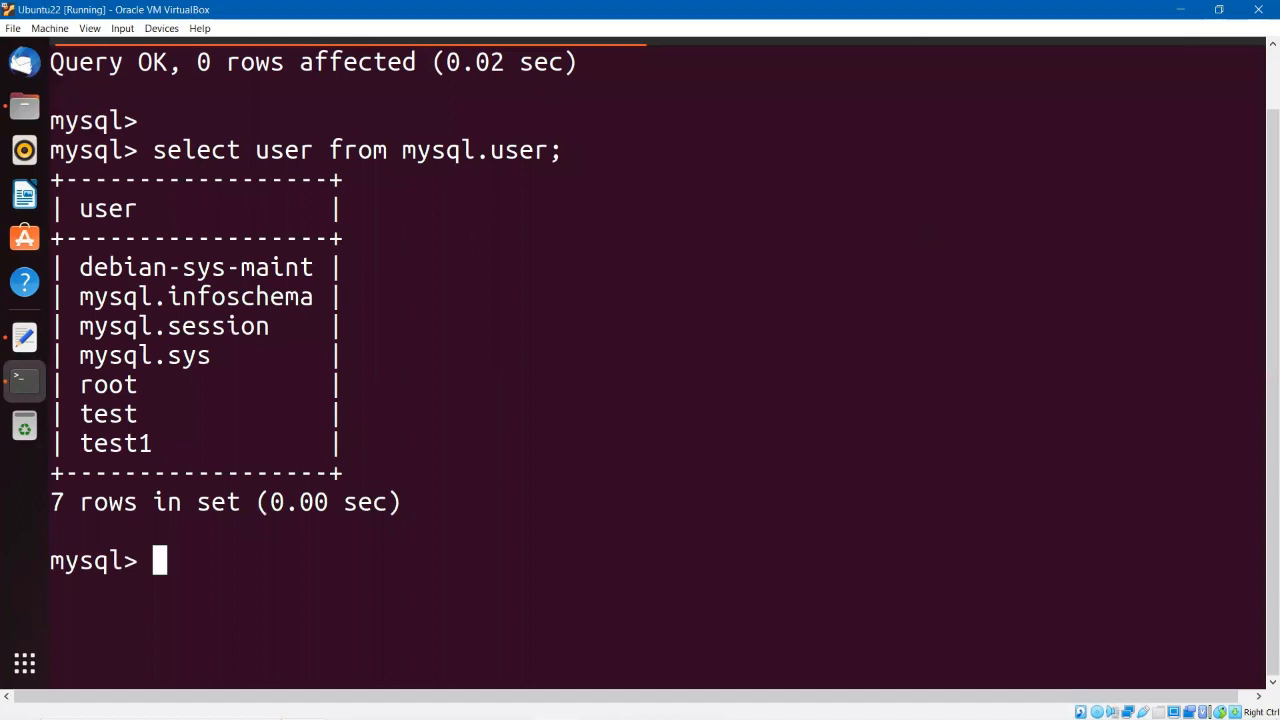
pyautogui.moveTo(288, 320)
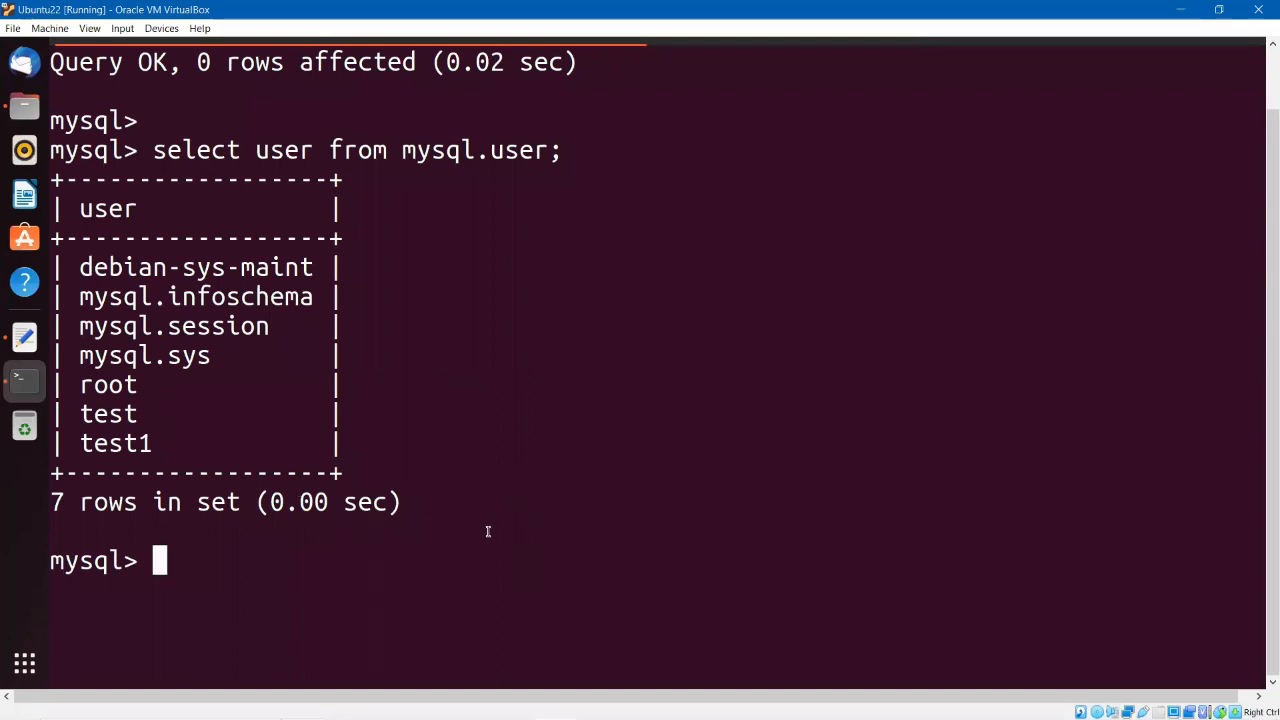
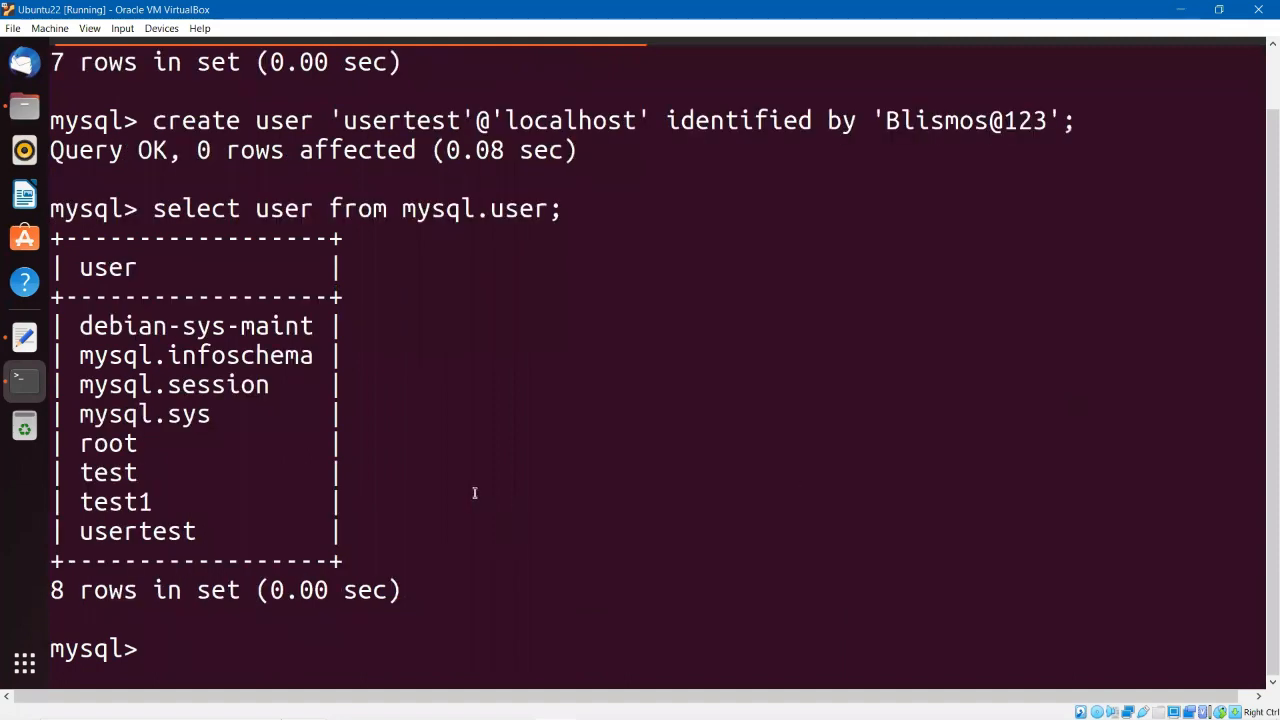
pyautogui.doubleClick(136, 532)
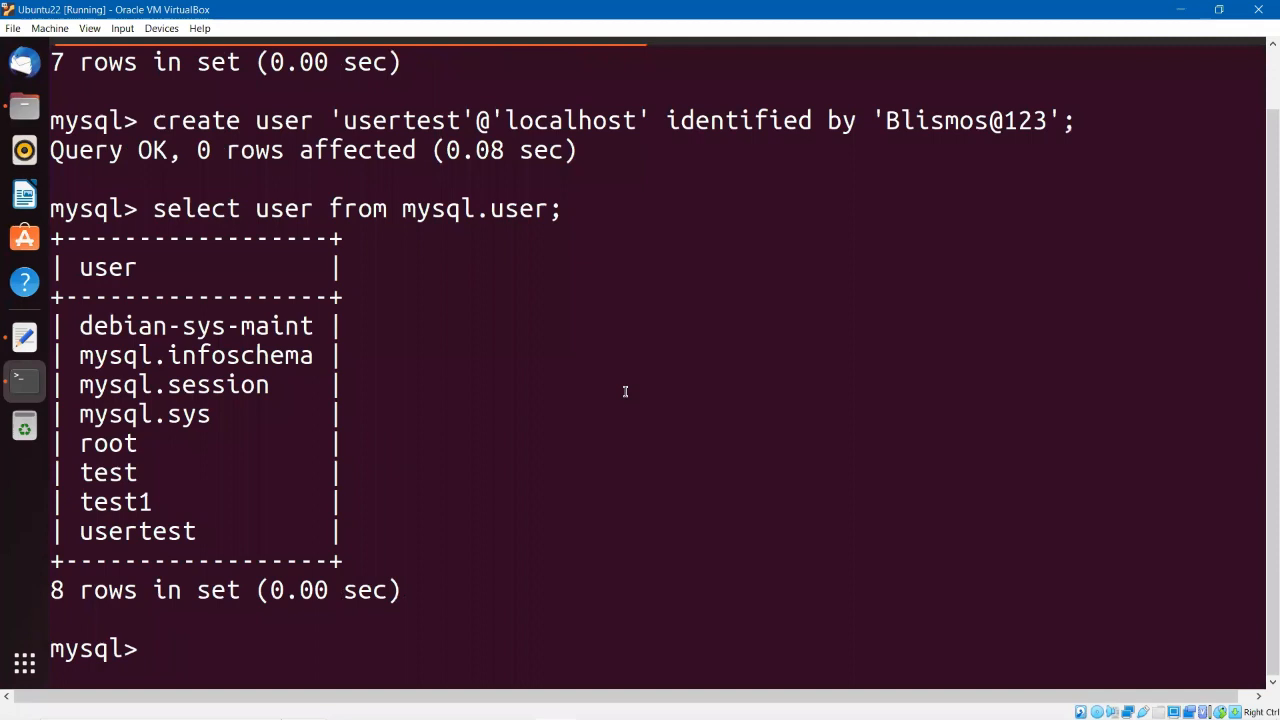
pyautogui.moveTo(536, 124)
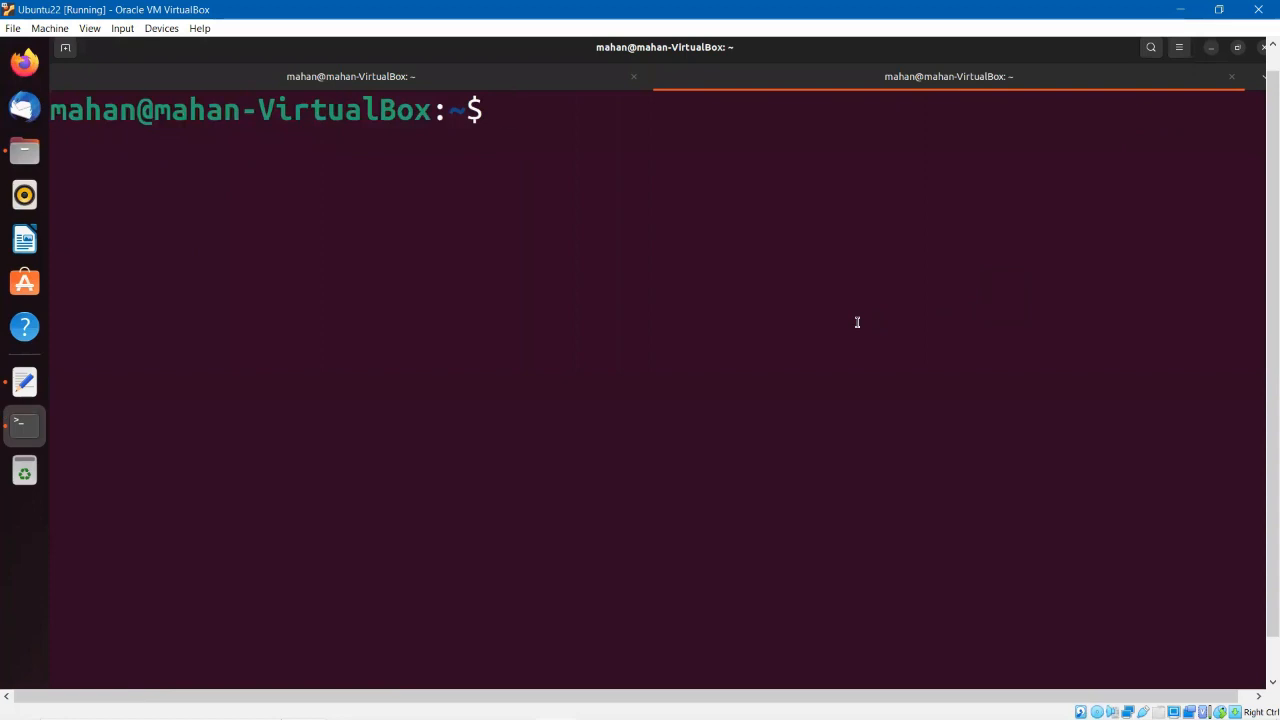
pyautogui.moveTo(396, 350)
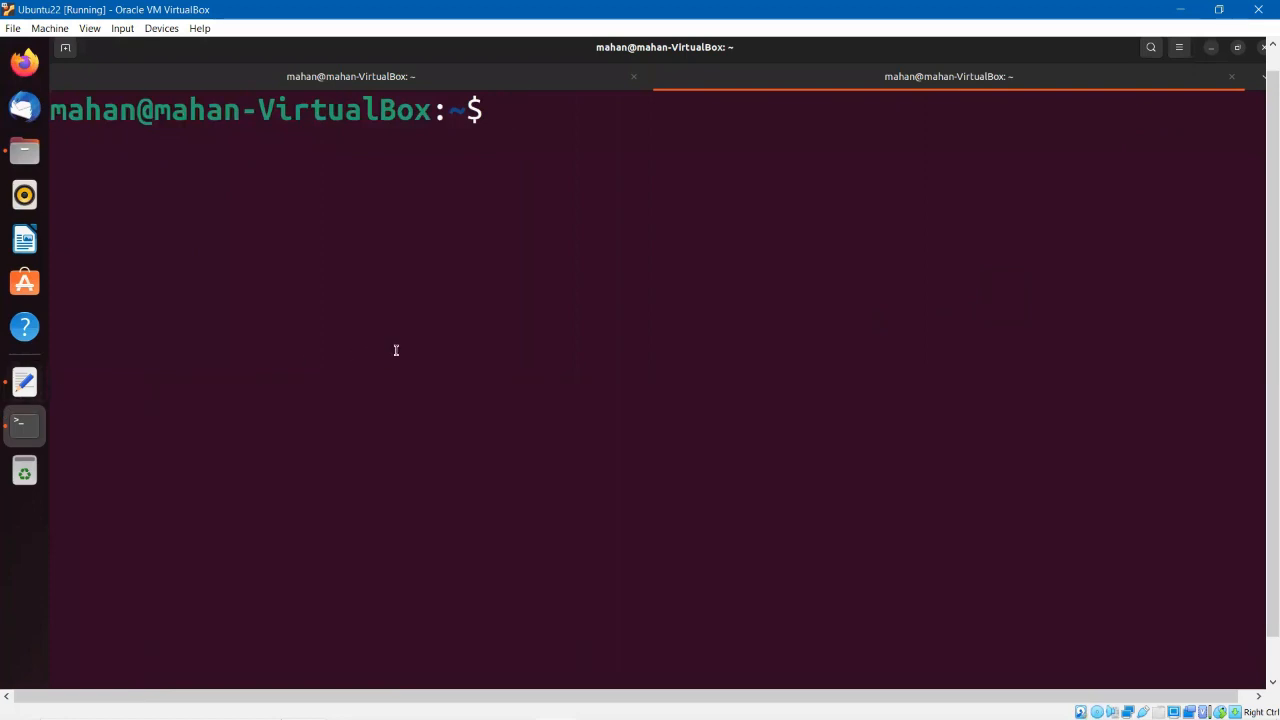
# Step: In a second terminal, log into MySQL as usertest with mysql -u usertest -p
pyautogui.write('m')
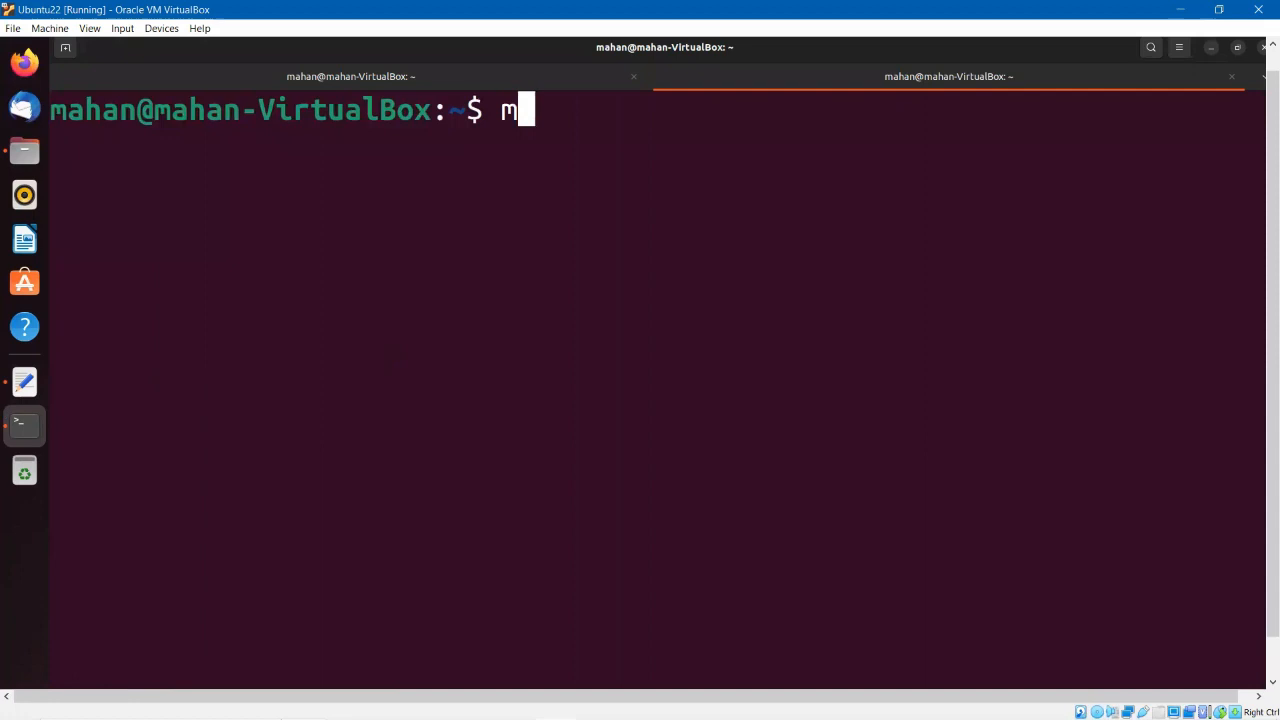
pyautogui.write('ysql')
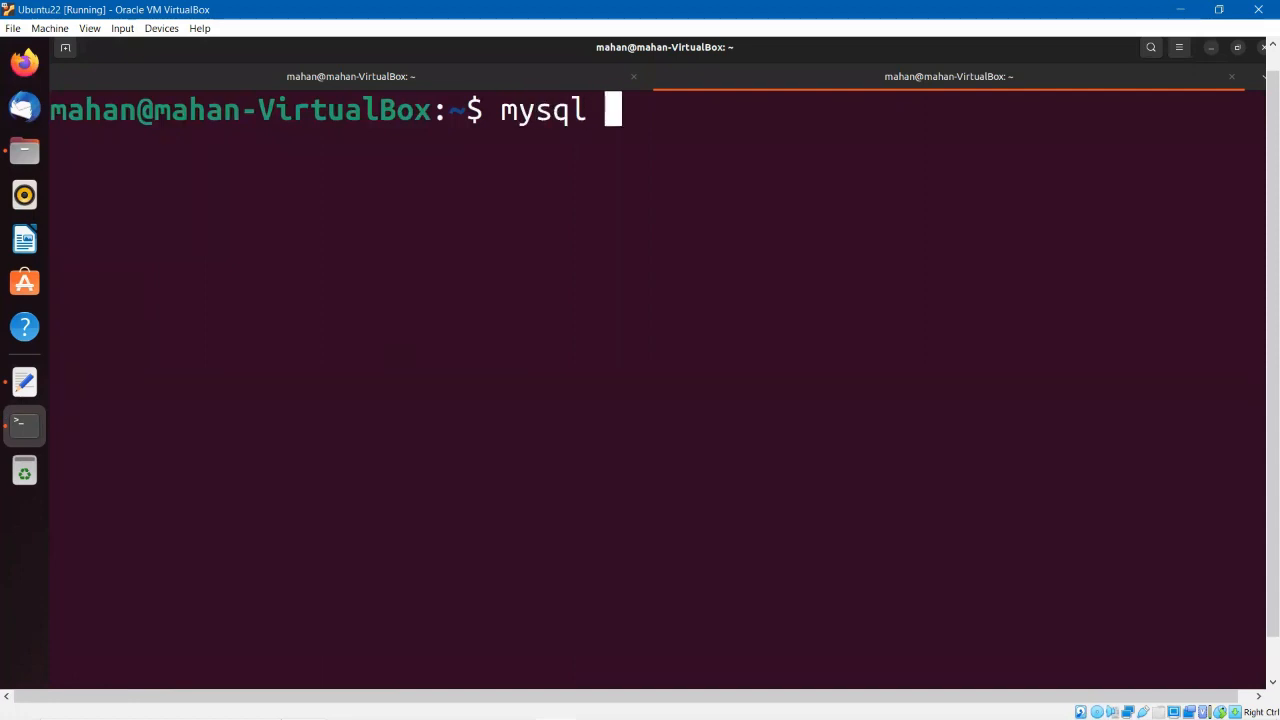
pyautogui.write('-u')
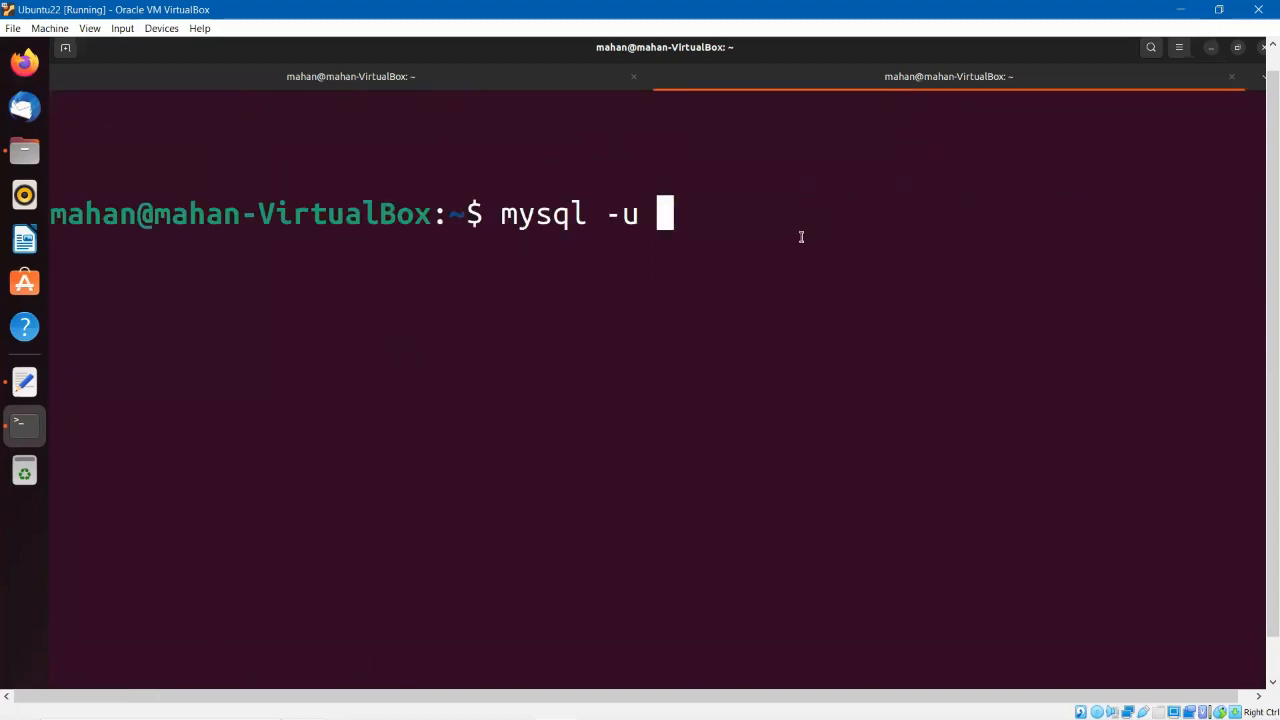
pyautogui.rightClick(800, 236)
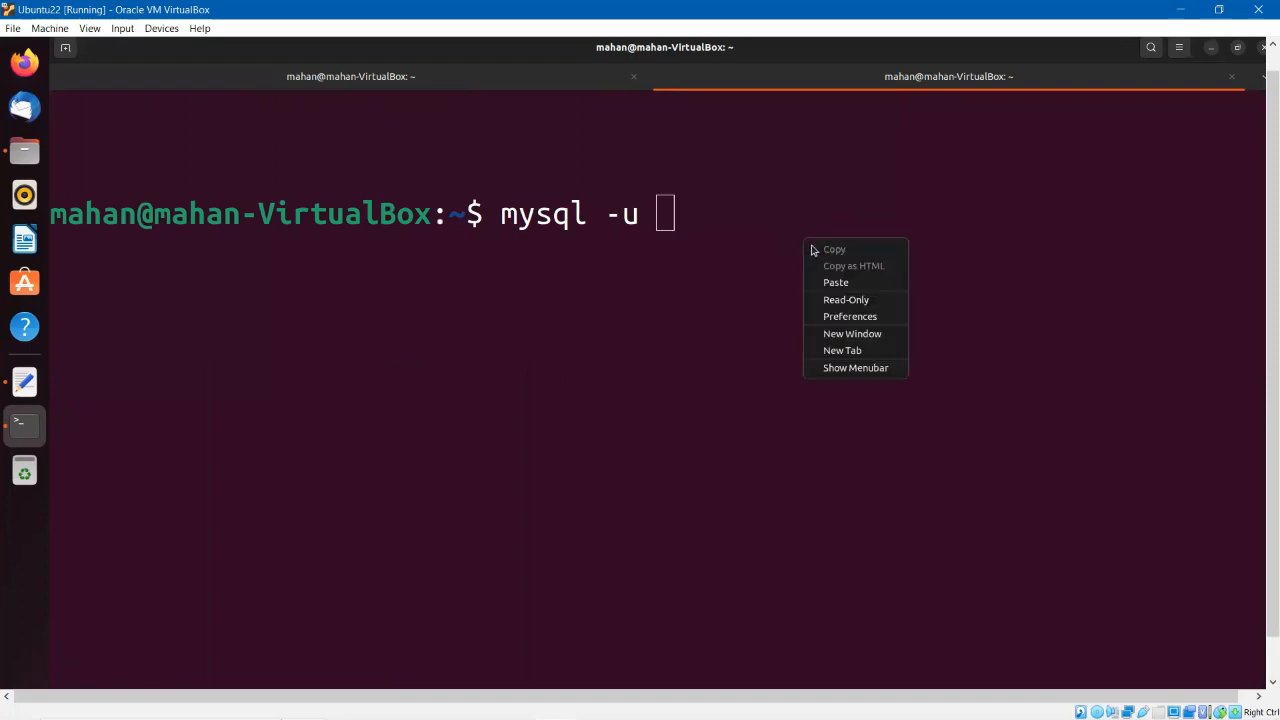
pyautogui.write('usertest -p')
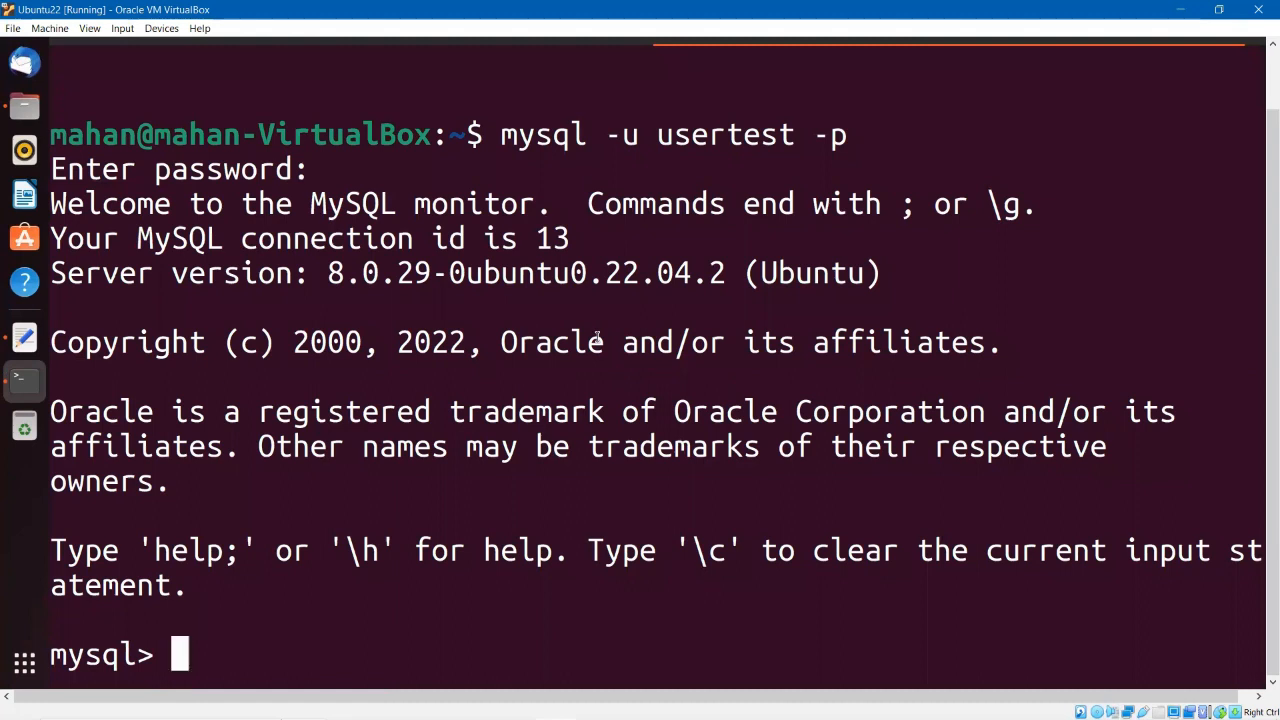
# Step: Run show databases; to list the databases usertest can see
pyautogui.write('show')
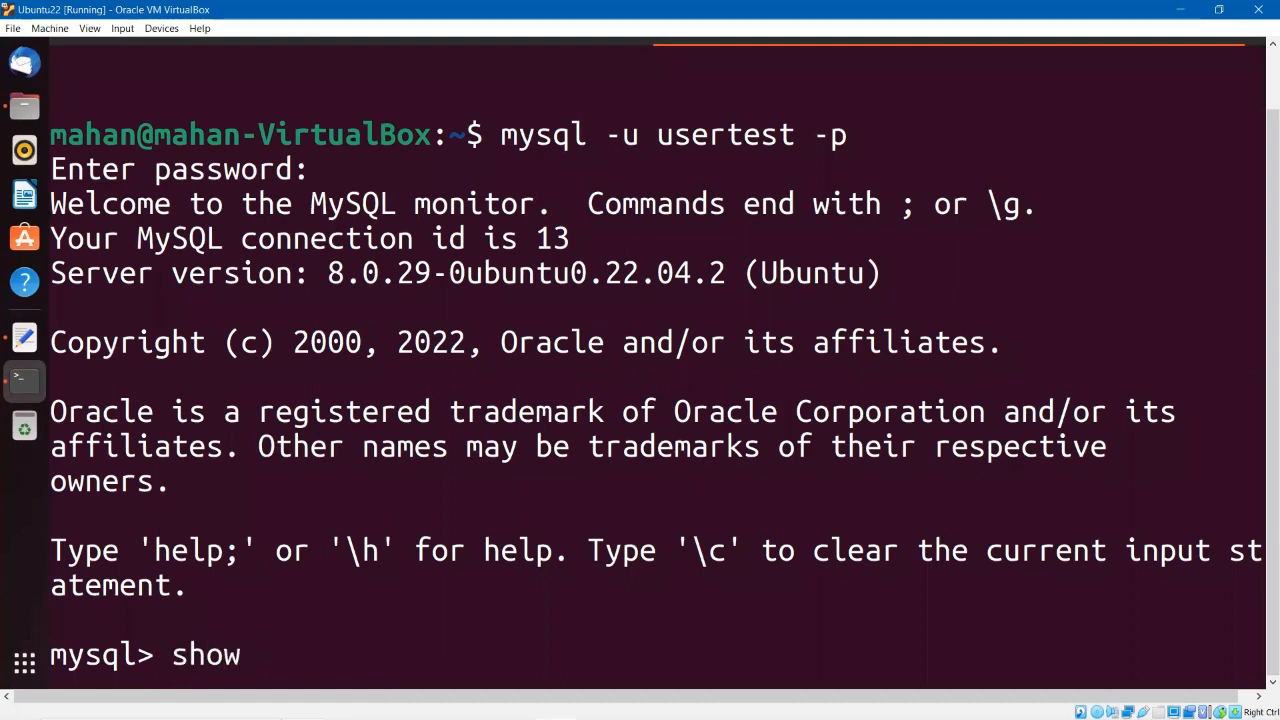
pyautogui.write('databases')
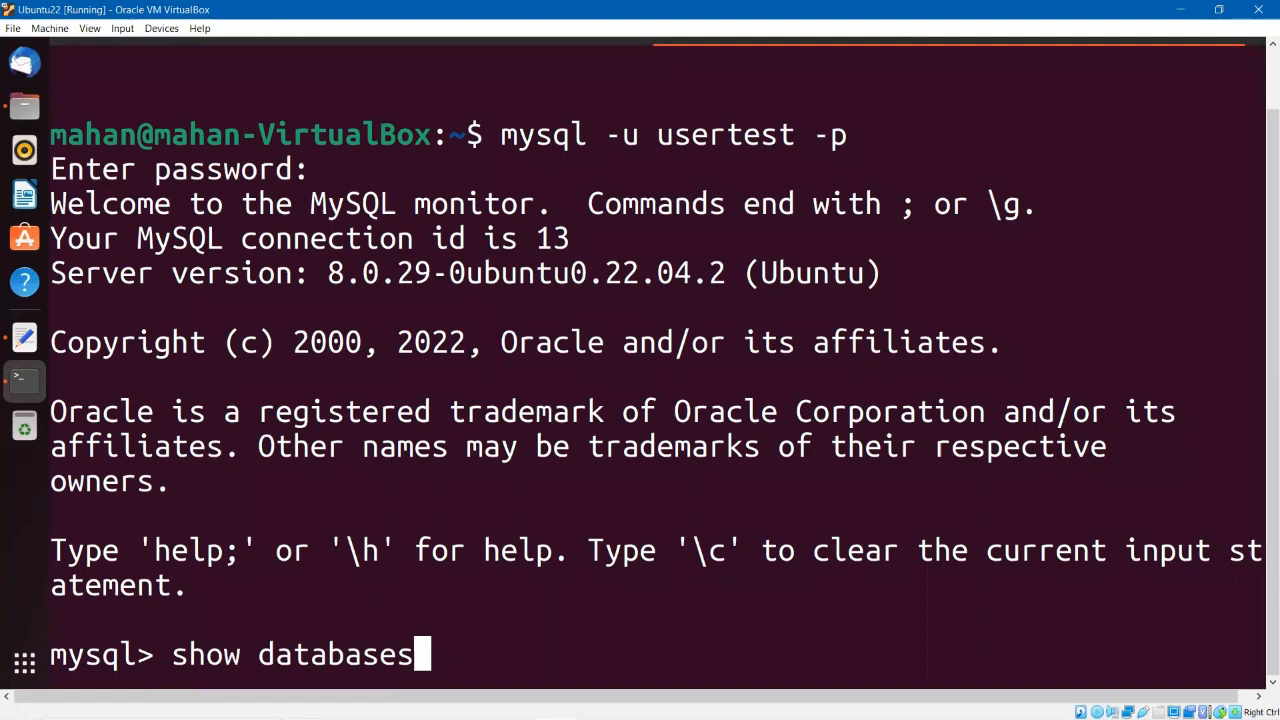
pyautogui.press('Return')
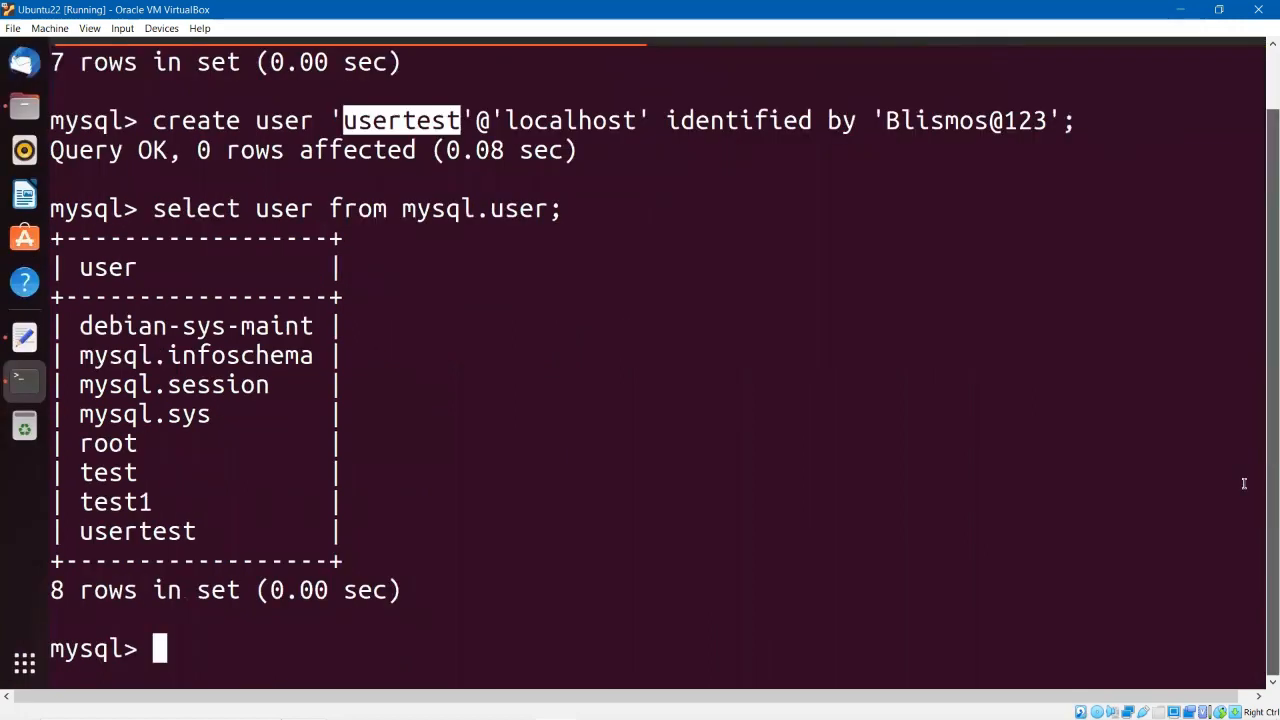
# Step: Run show databases; then use University; as usertest to get the access-denied error
pyautogui.write('show databases;')
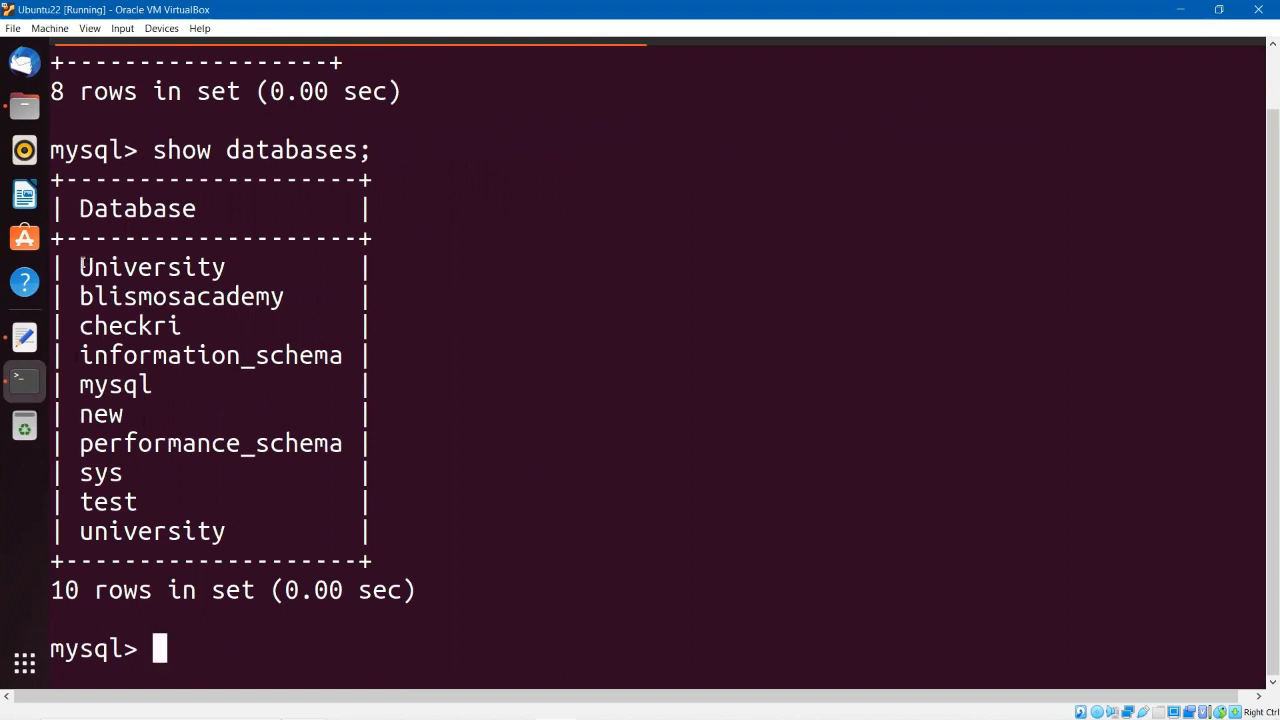
pyautogui.moveTo(330, 480)
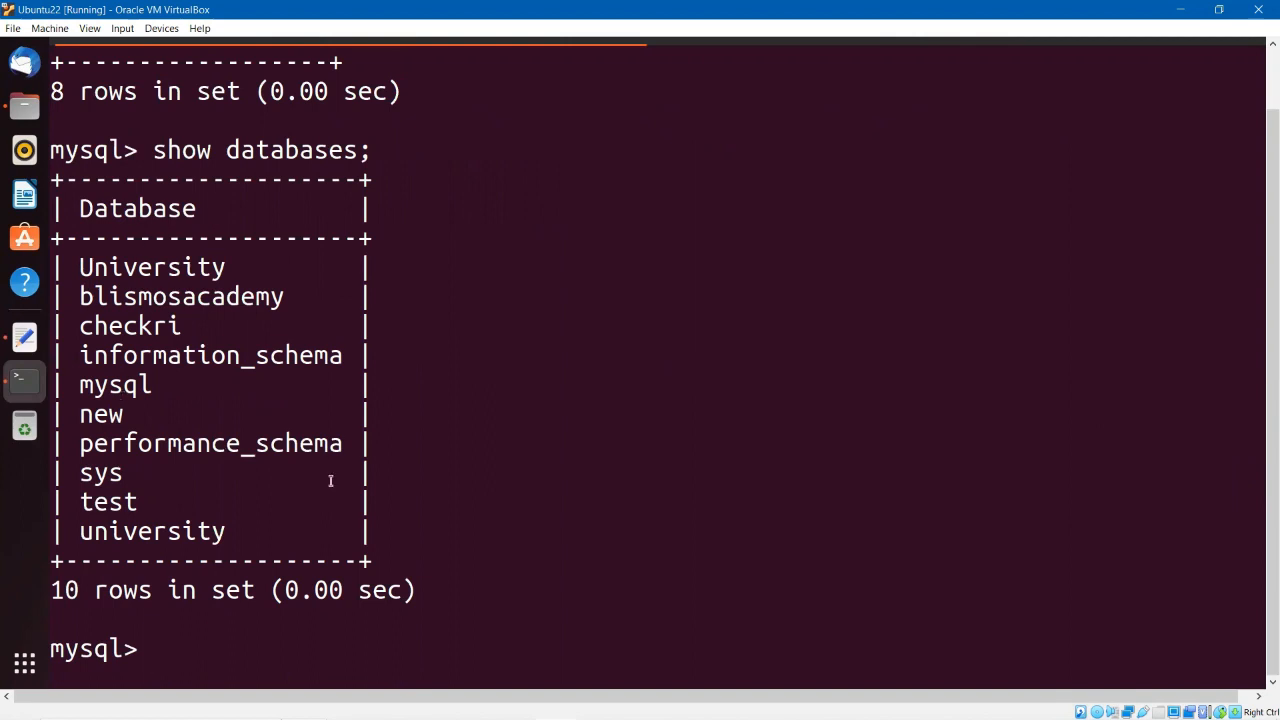
pyautogui.moveTo(320, 408)
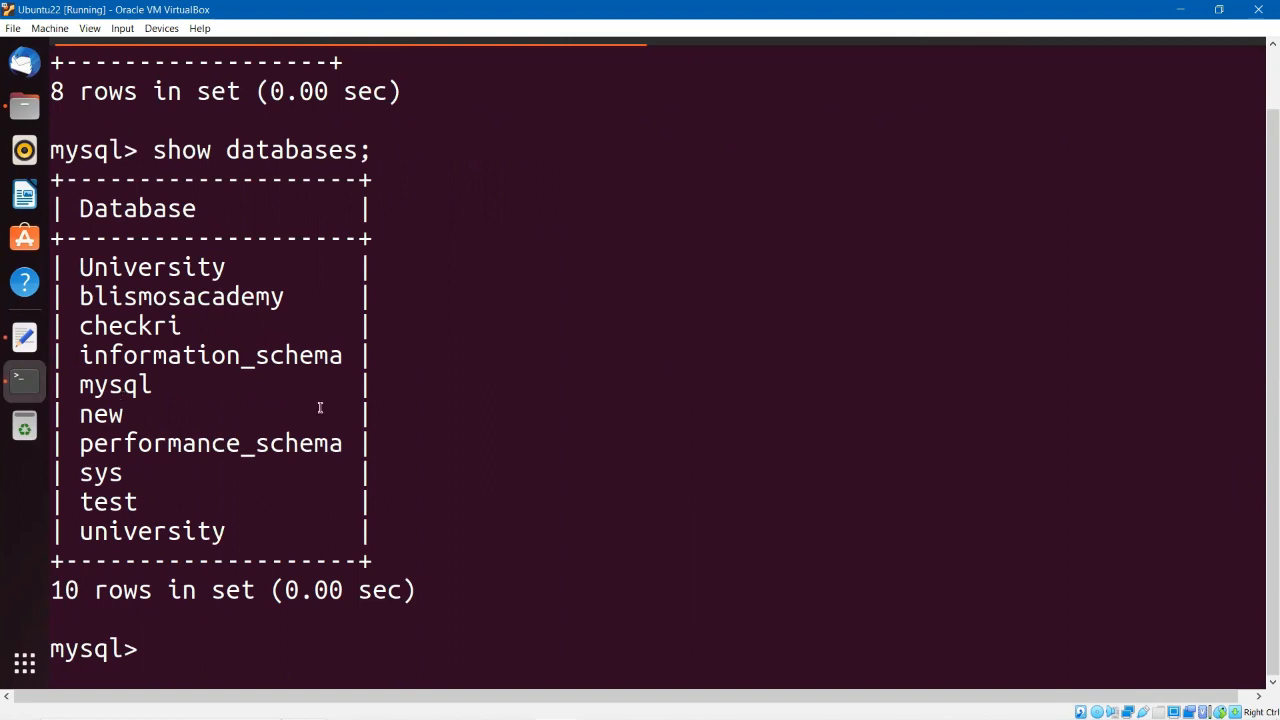
pyautogui.moveTo(586, 480)
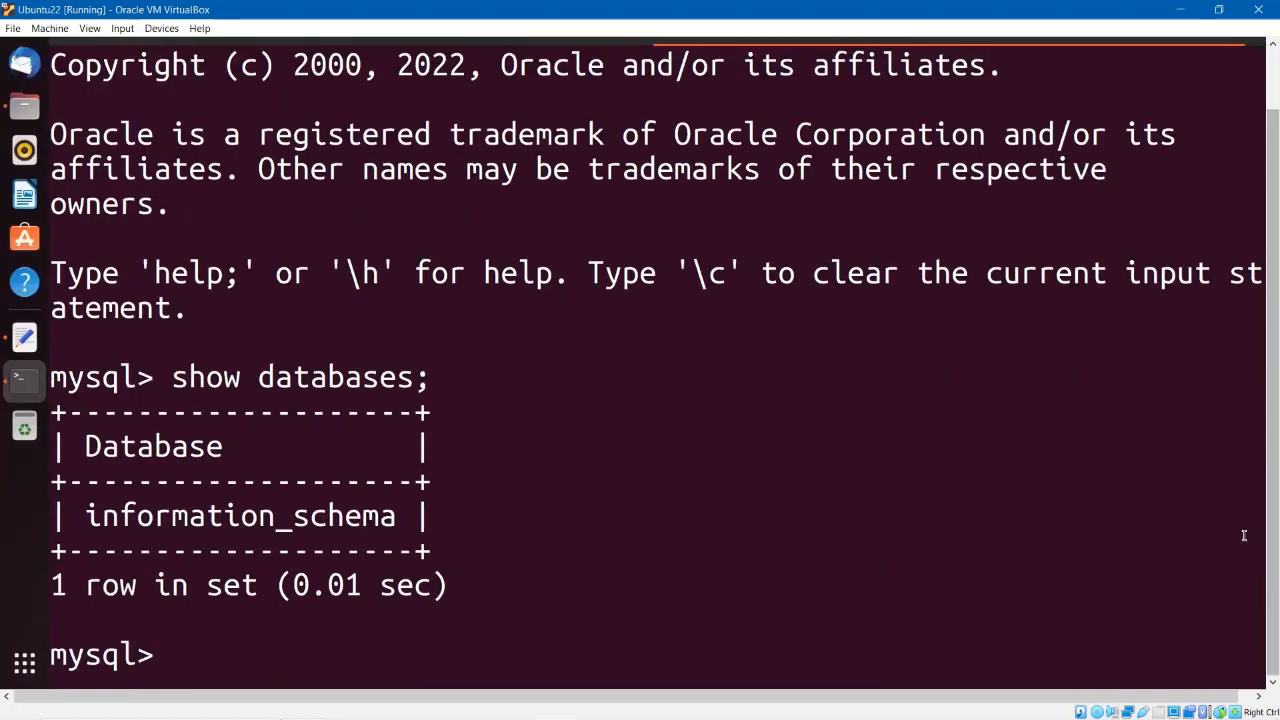
pyautogui.write('use Univ')
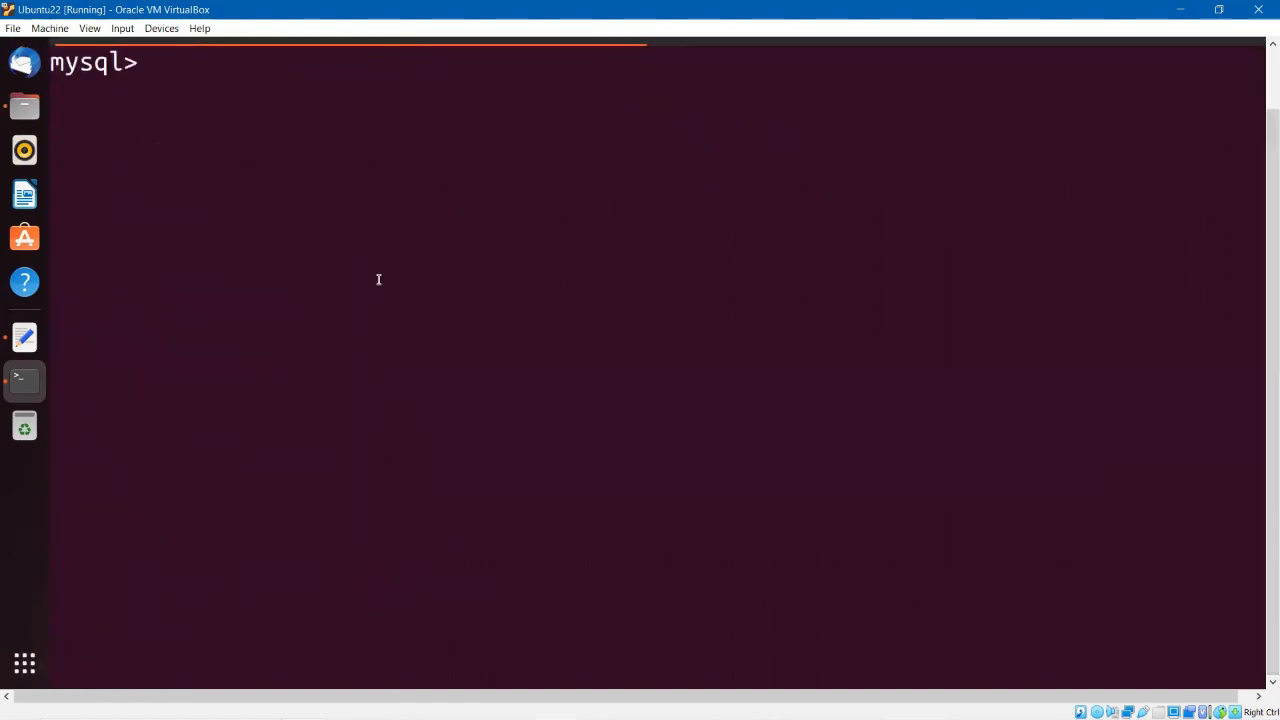
# Step: As root, grant all privileges on *.* to 'usertest'@'localhost'
pyautogui.write("Grant all privileges on * . * to 'usertest'@'localhost';")
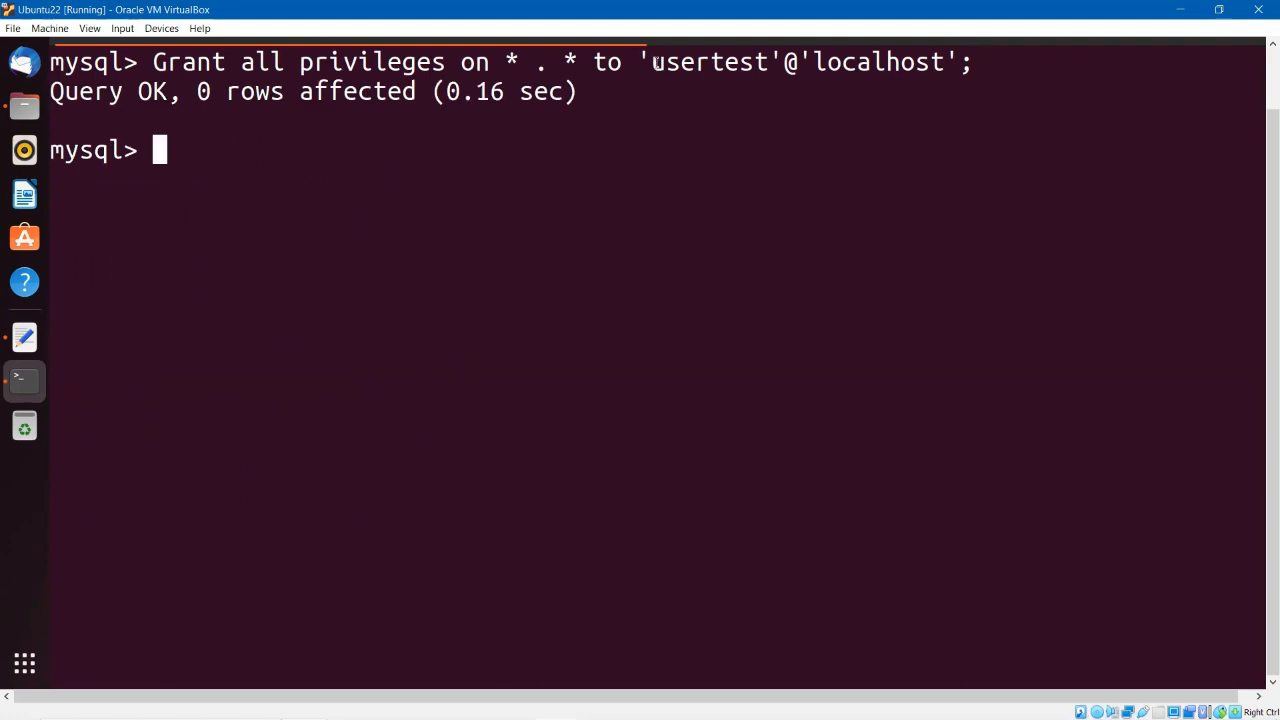
pyautogui.doubleClick(708, 60)
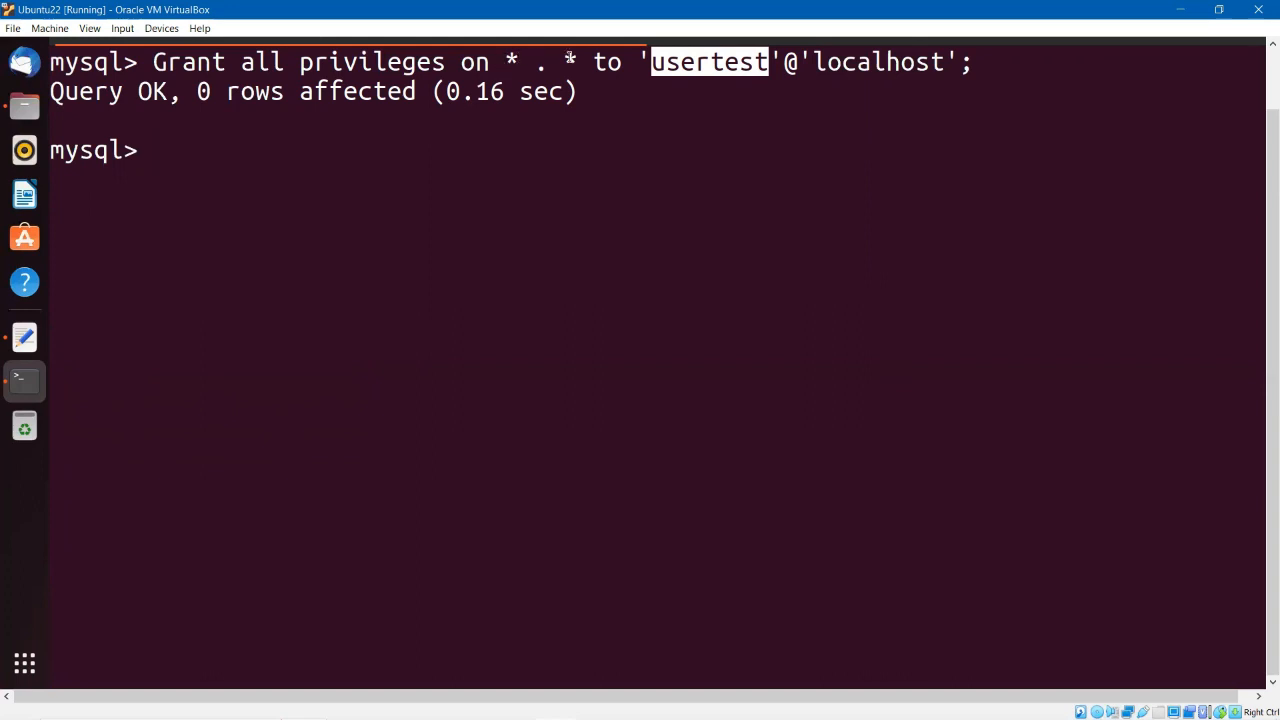
pyautogui.moveTo(526, 164)
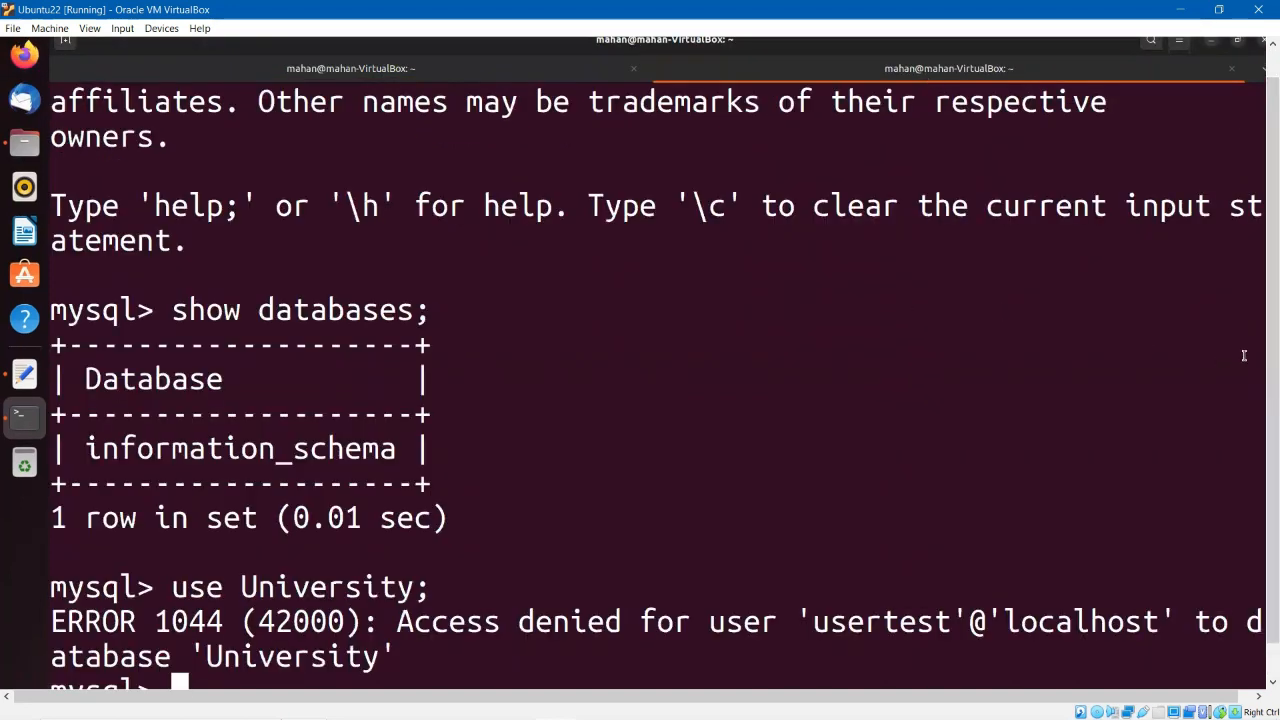
# Step: Exit and reconnect as usertest, then run show databases; to see the full list
pyautogui.write('e')
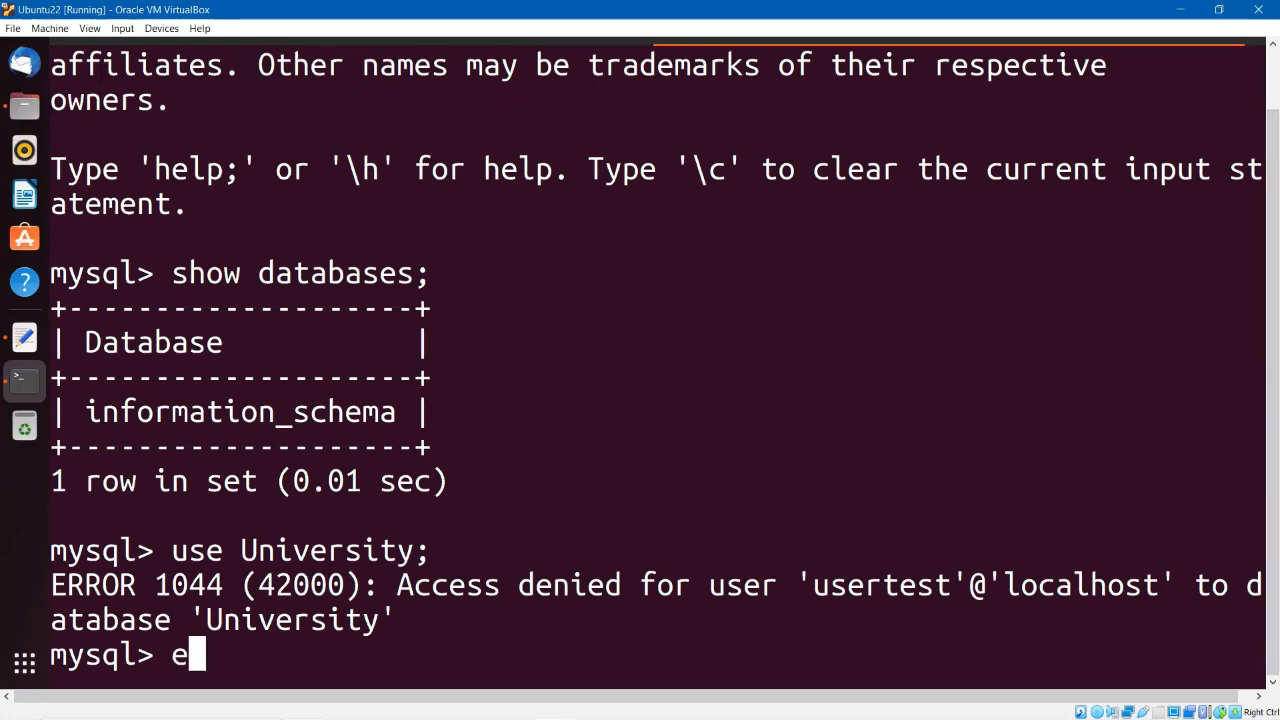
pyautogui.write('xit')
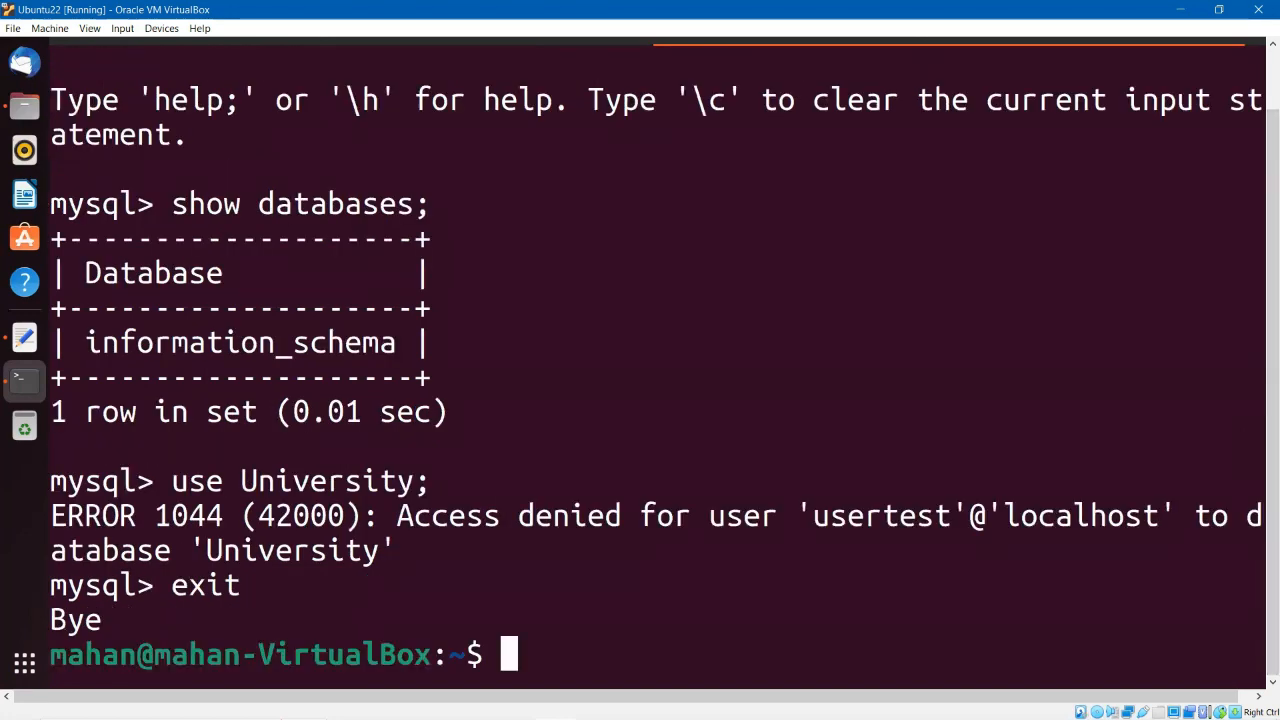
pyautogui.write('mysql -u usertest -p')
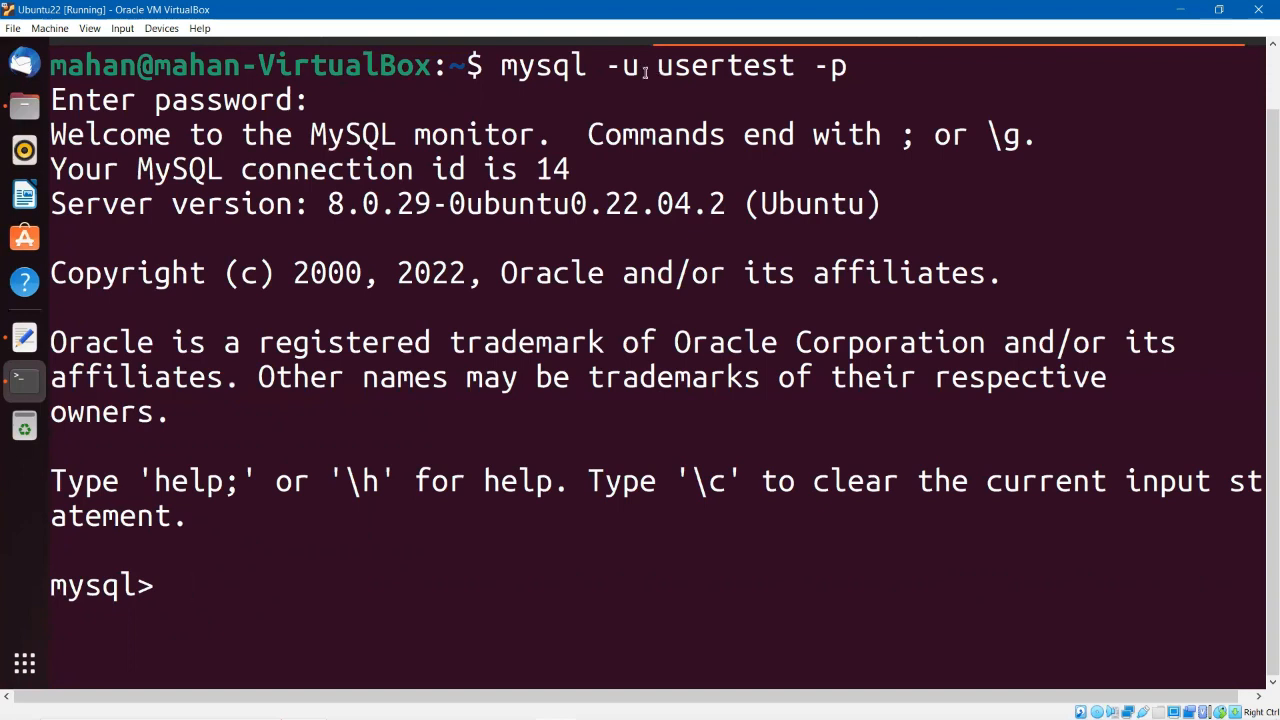
pyautogui.write('show data')
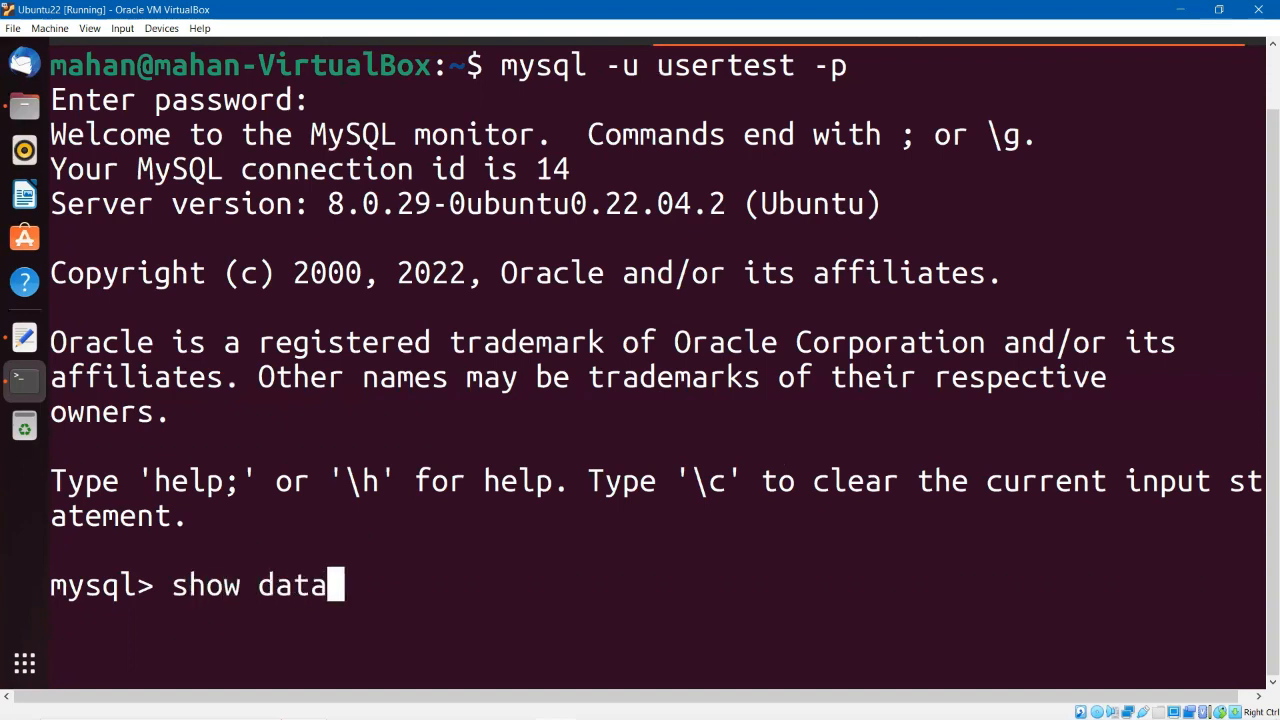
pyautogui.write('bases;')
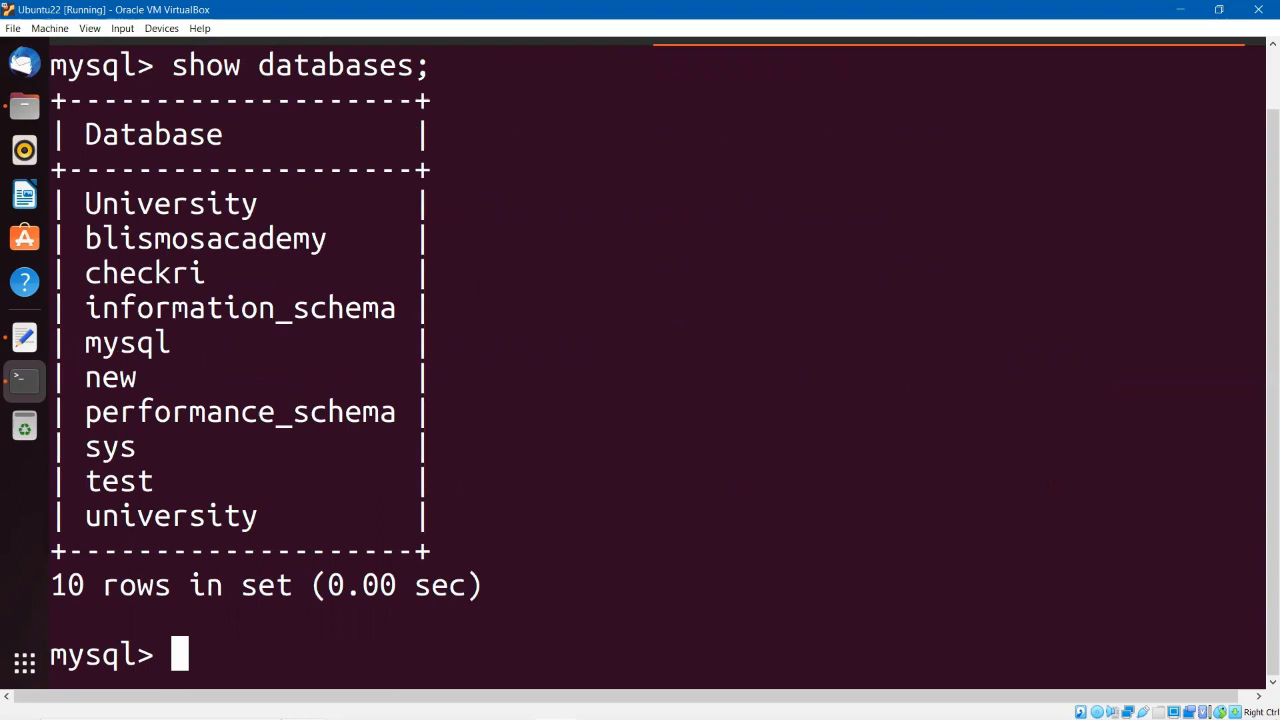
# Step: Use University, show its tables, and select all rows from pets to confirm pinky and Dolly
pyautogui.write('use')
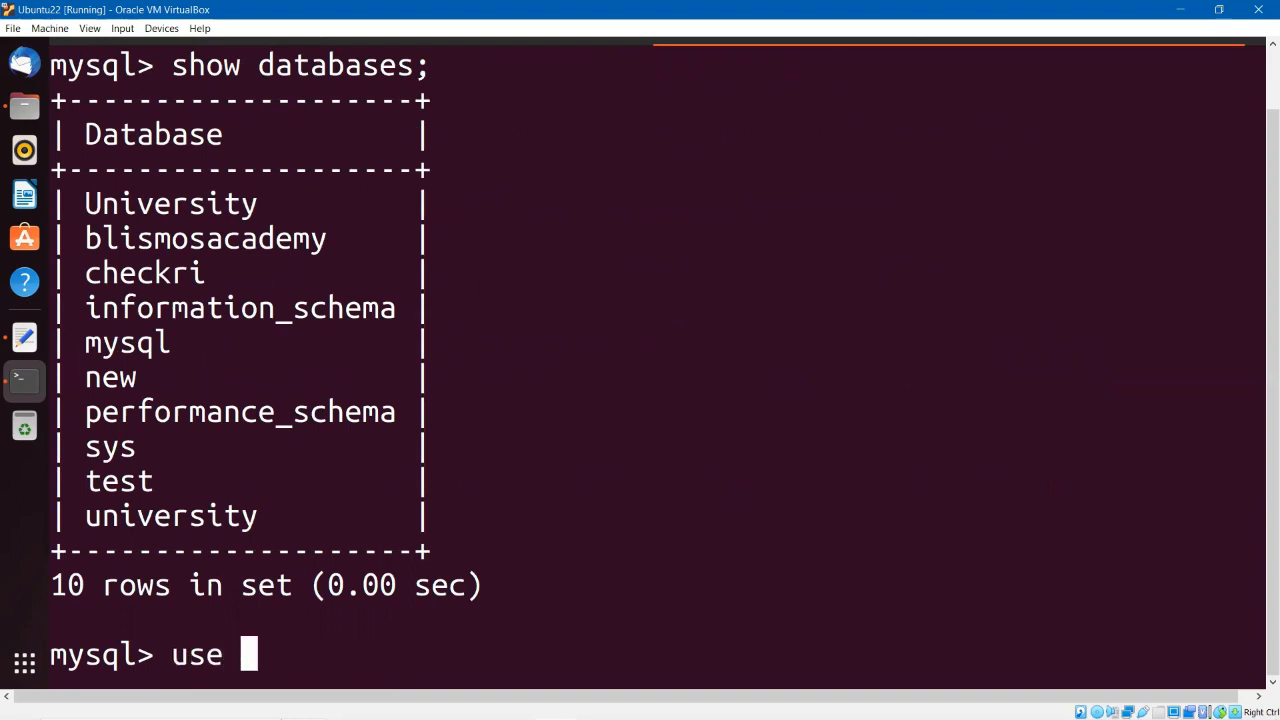
pyautogui.write('Univer')
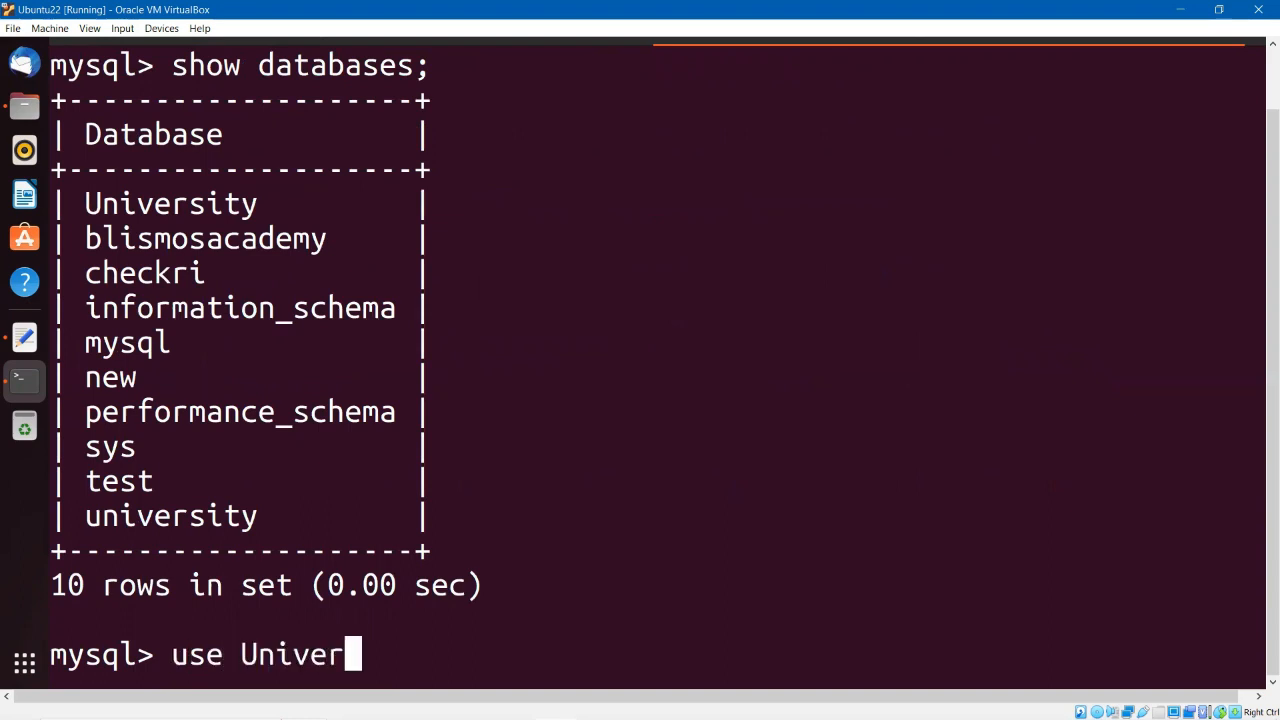
pyautogui.write('sity;')
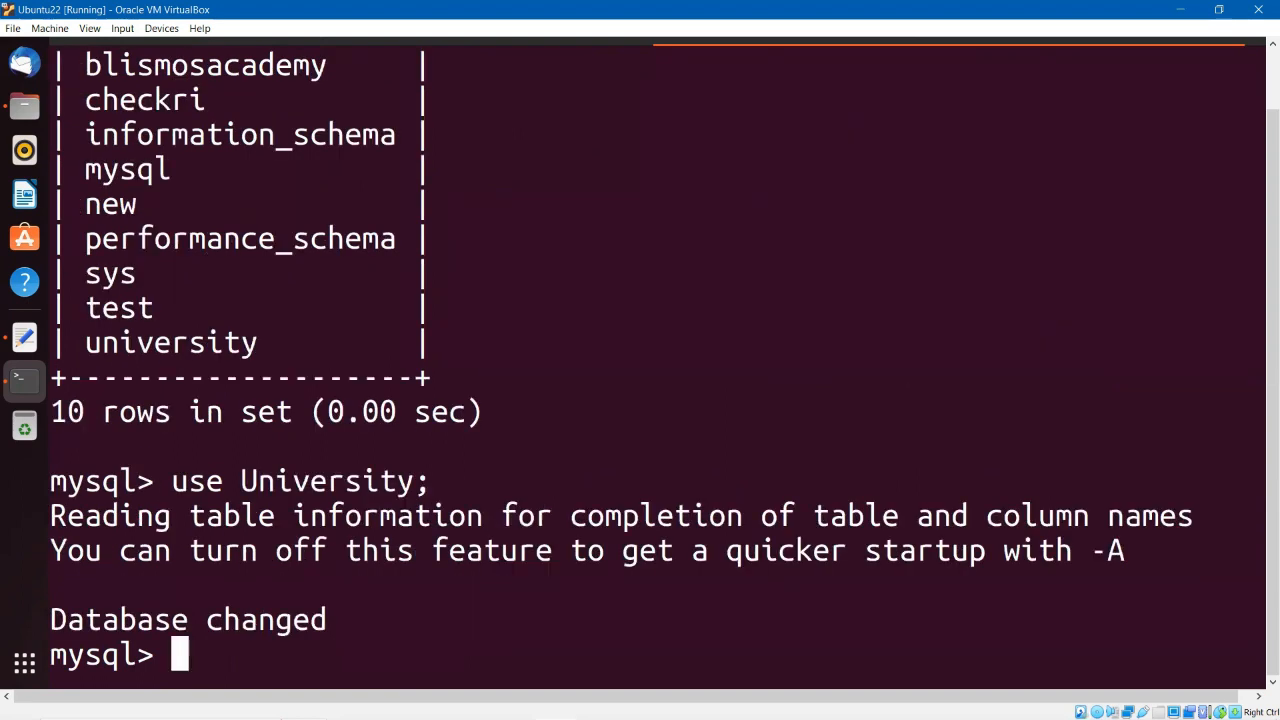
pyautogui.write('show tables;')
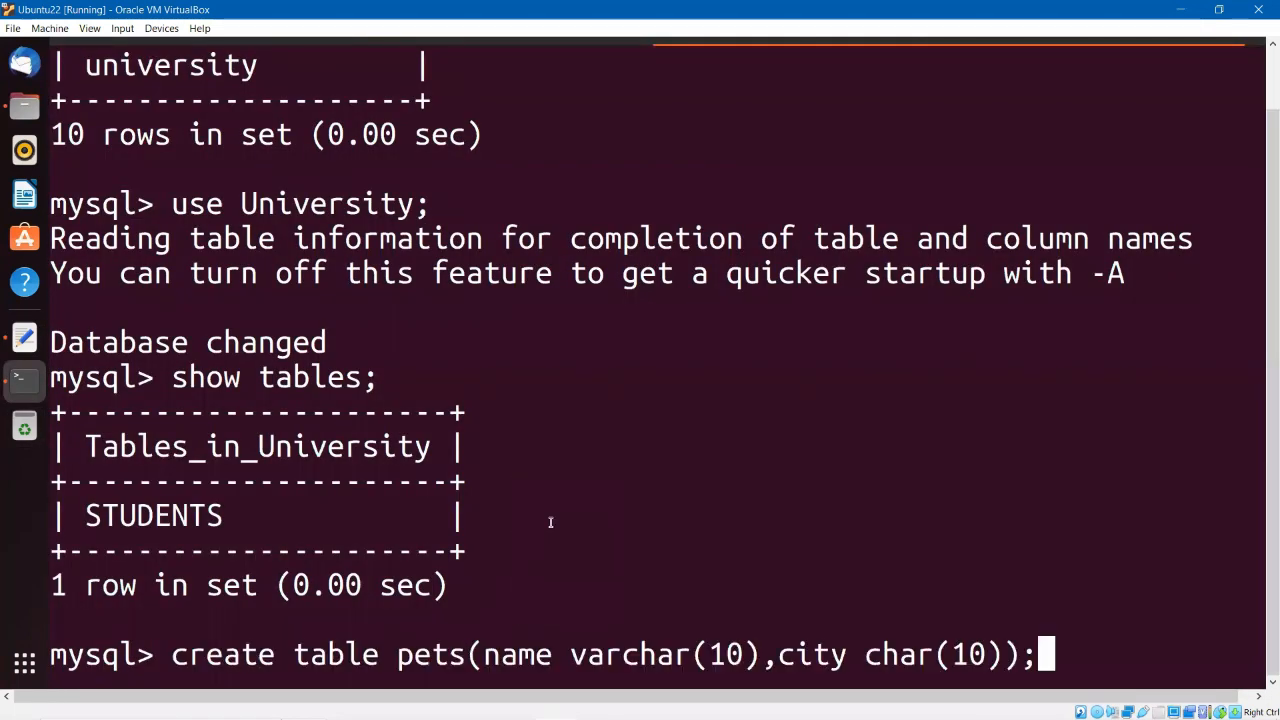
pyautogui.moveTo(1056, 508)
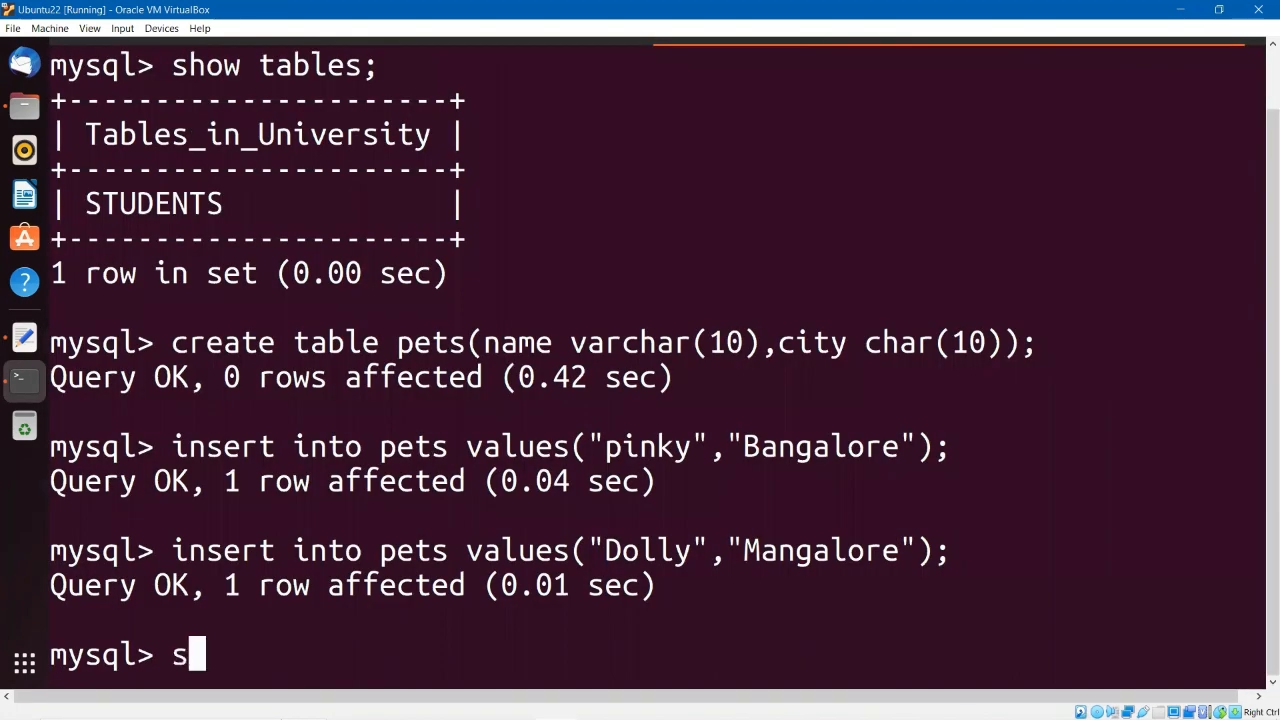
pyautogui.write('elect * from pets;')
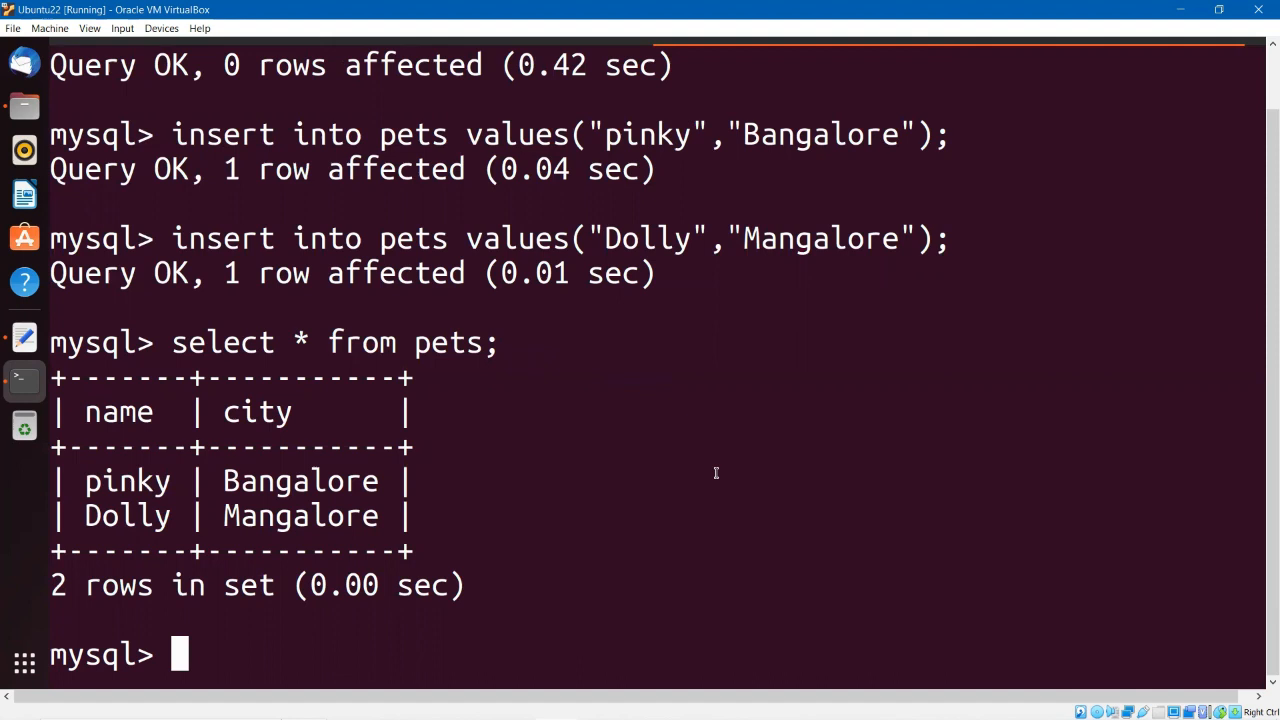
pyautogui.moveTo(88, 478)
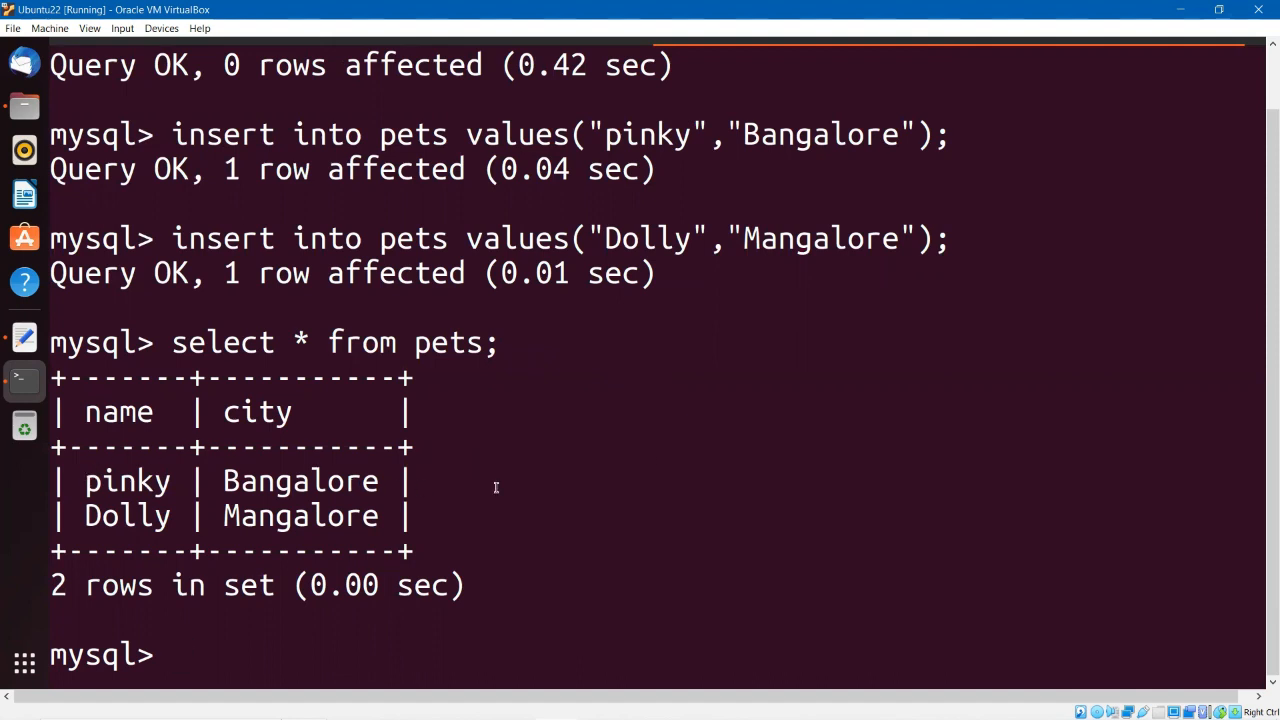
pyautogui.moveTo(24, 338)
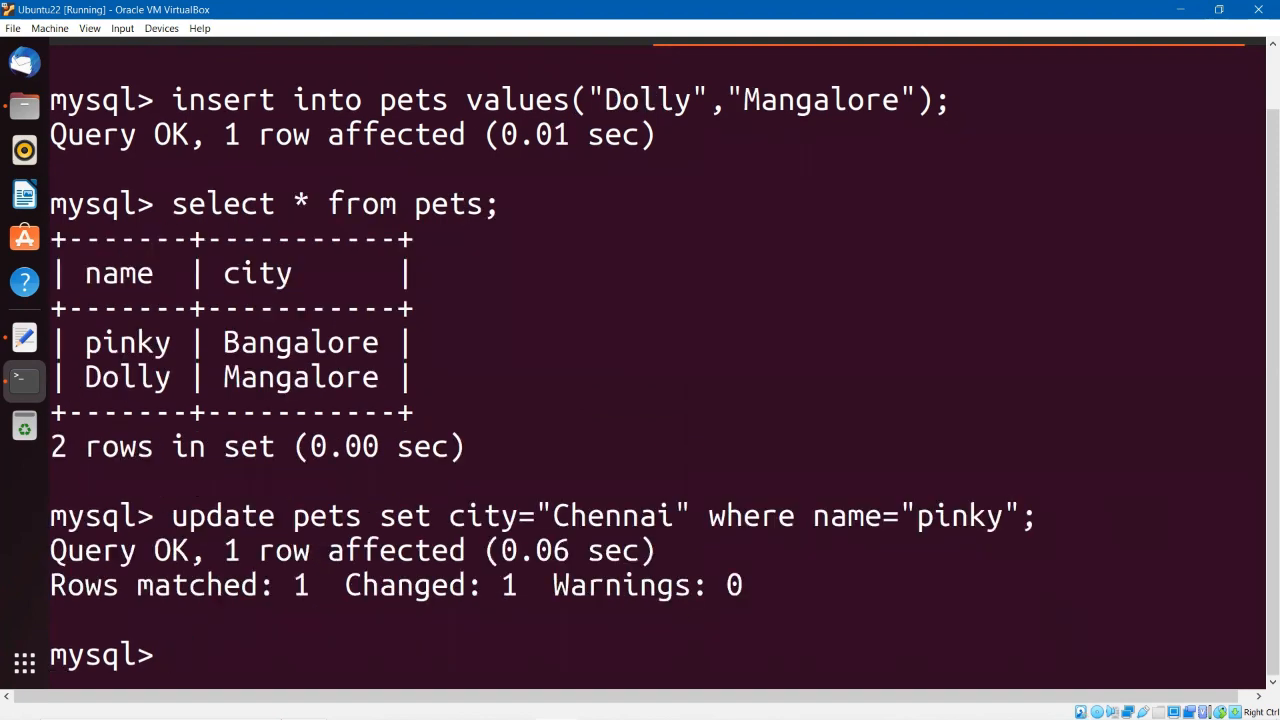
pyautogui.write('select * from pets;')
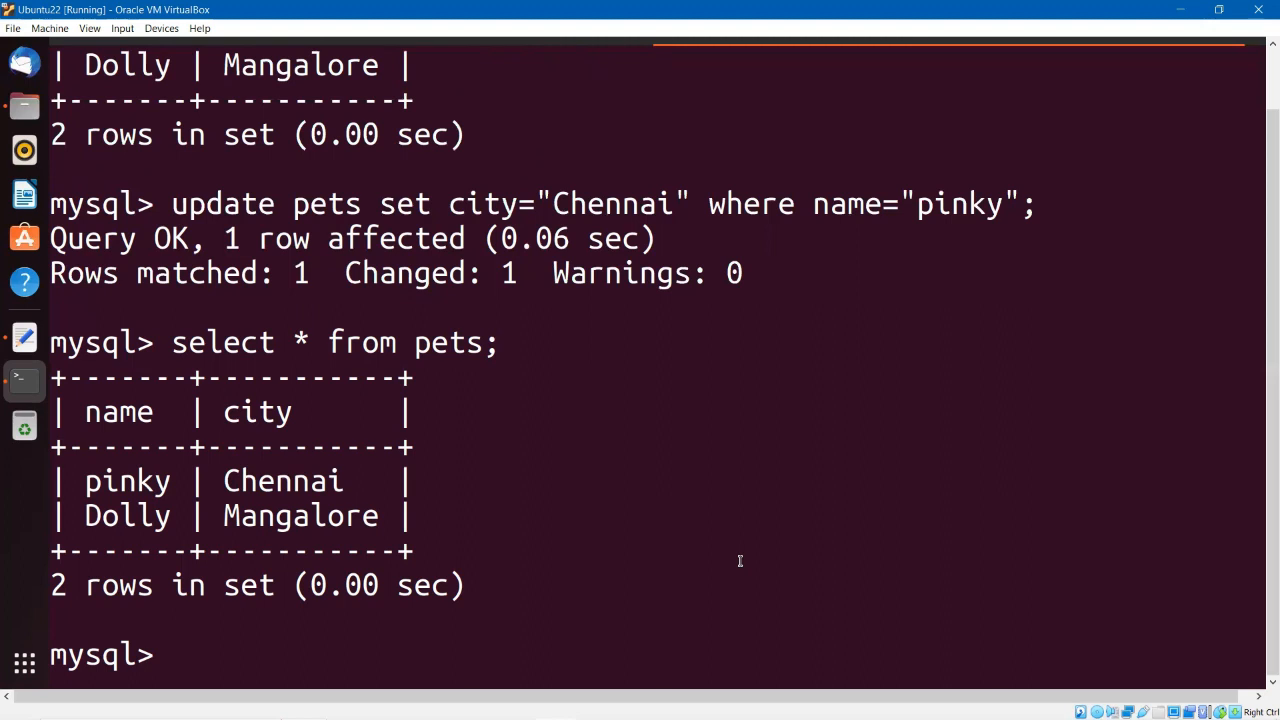
pyautogui.moveTo(1260, 272)
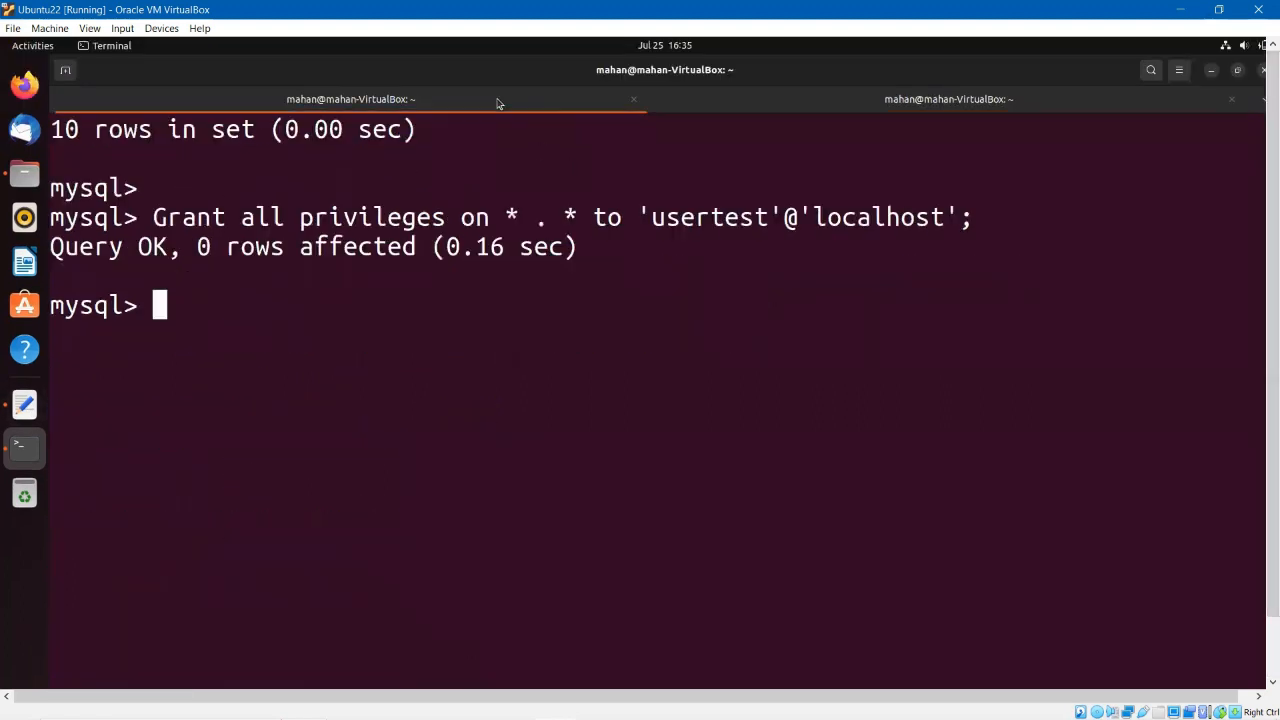
pyautogui.moveTo(480, 376)
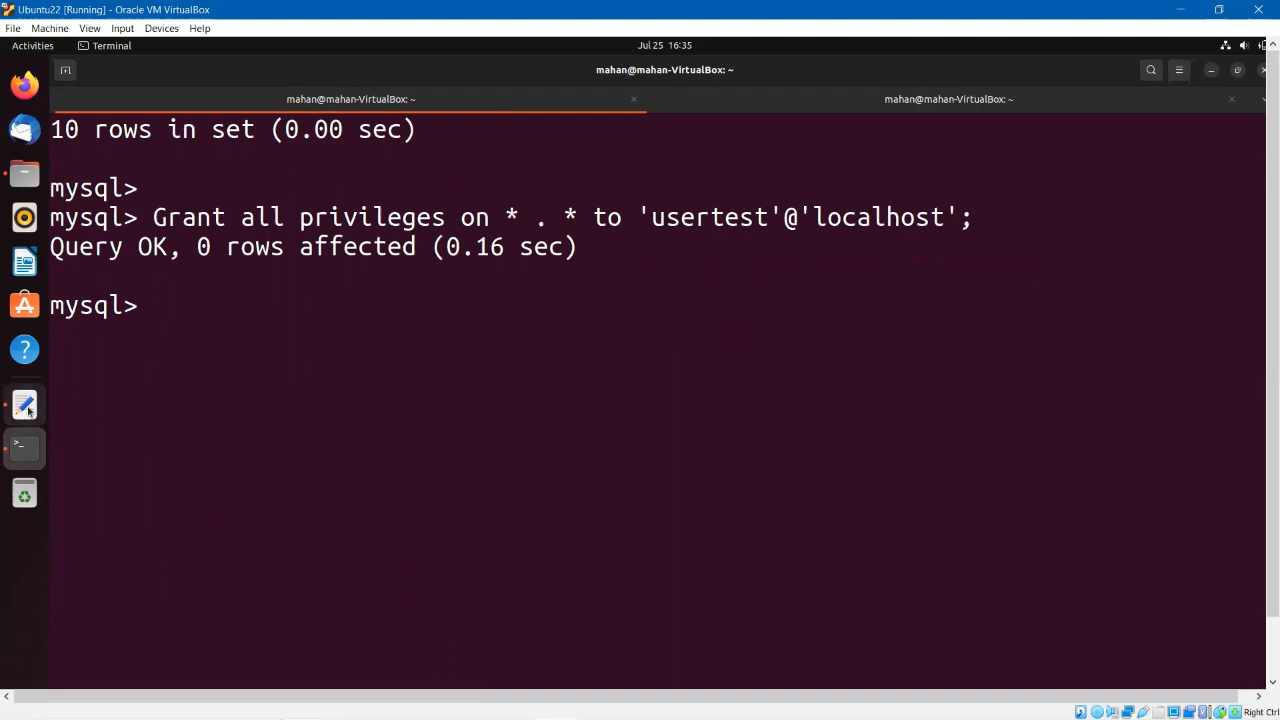
# Step: From the notes, revoke all privileges on *.* from 'usertest'@'localhost' in the root session
pyautogui.click(24, 404)
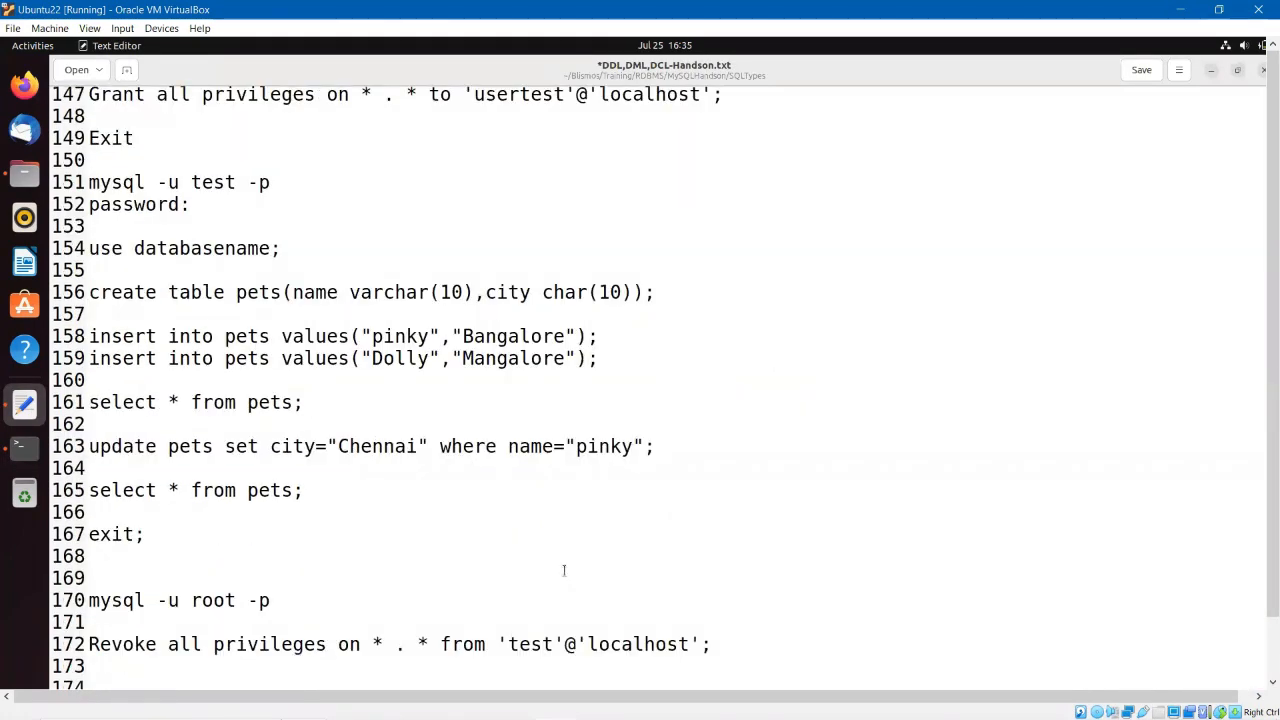
pyautogui.scroll(-3)
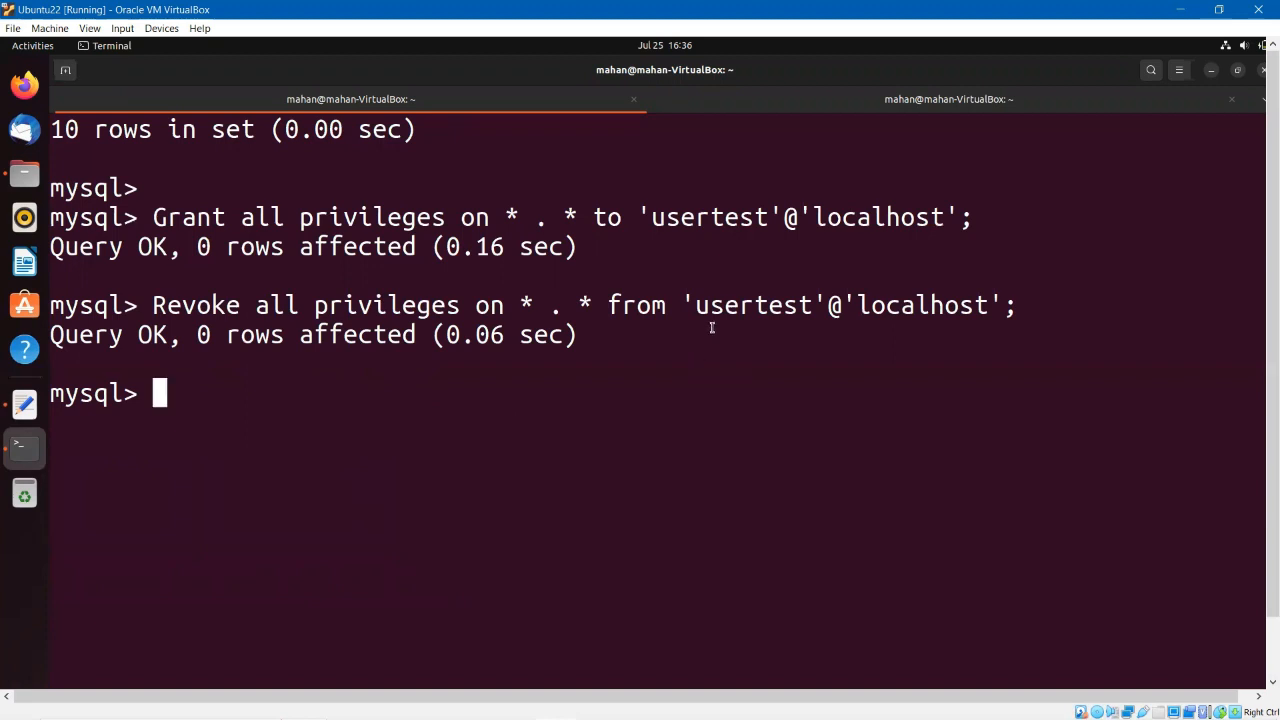
pyautogui.moveTo(550, 472)
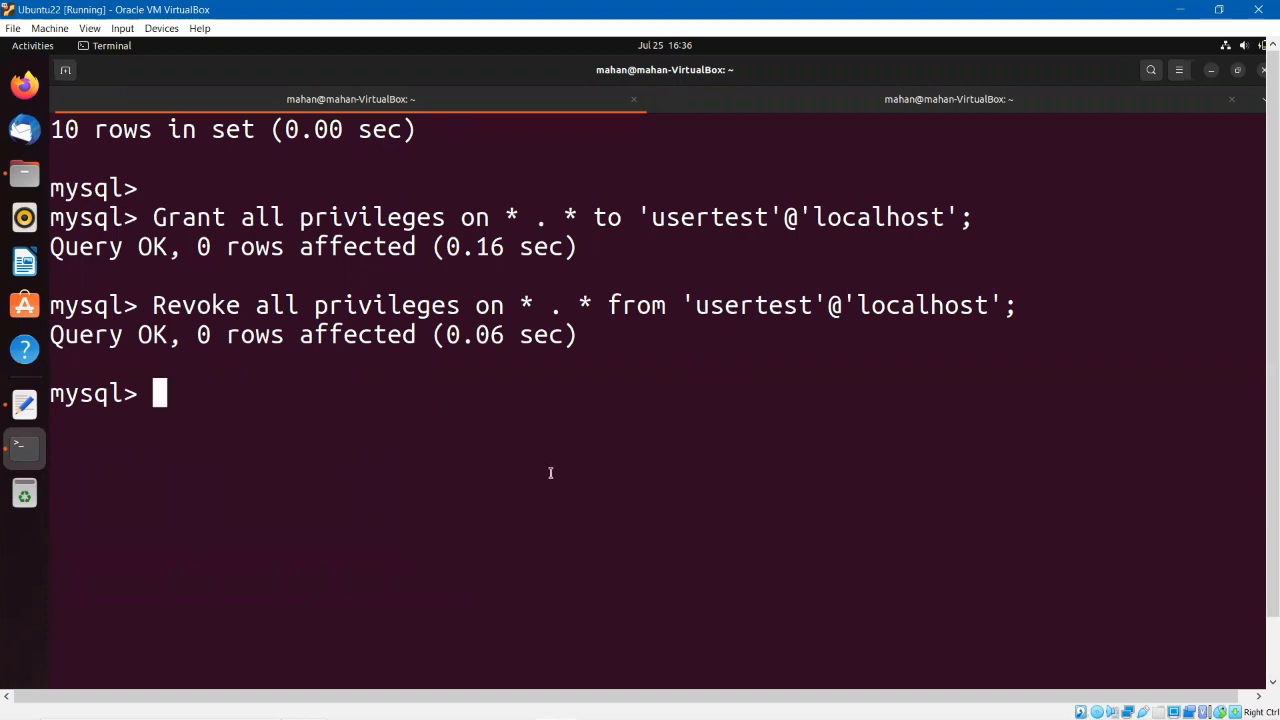
pyautogui.doubleClick(744, 304)
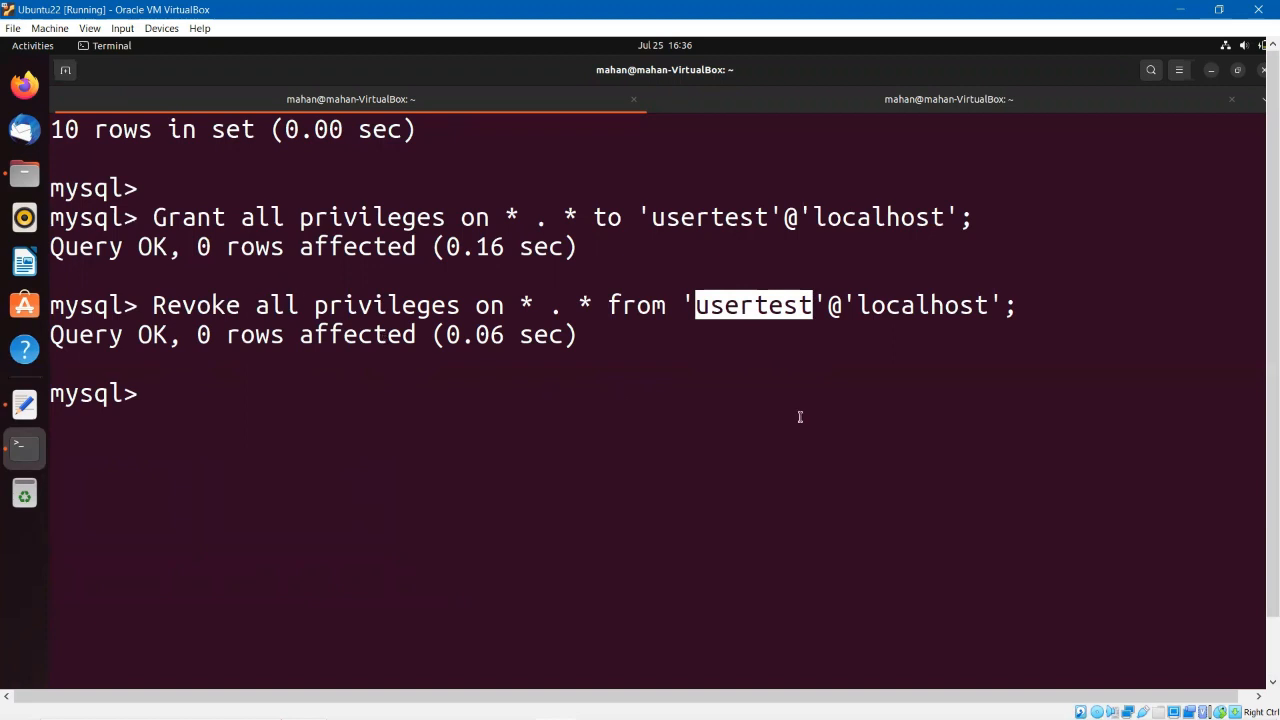
pyautogui.click(948, 98)
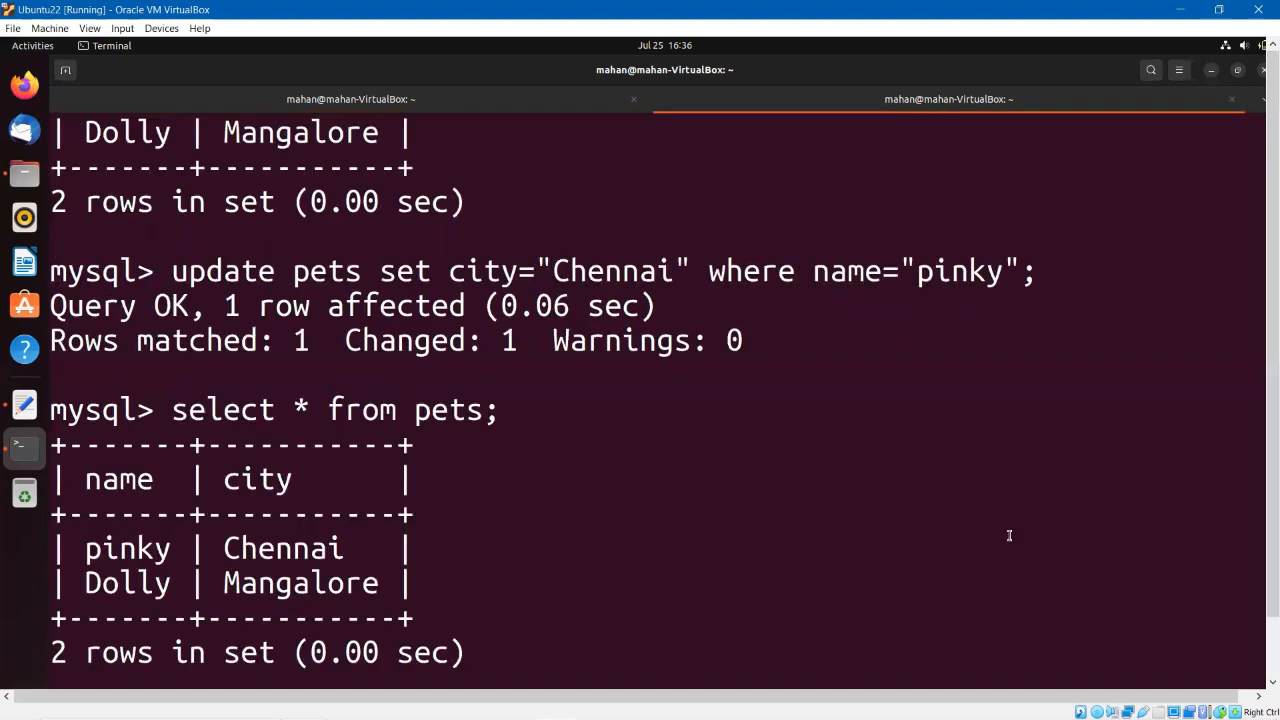
# Step: Reconnect as usertest, run show databases; to see only information_schema, then exit
pyautogui.write('exit')
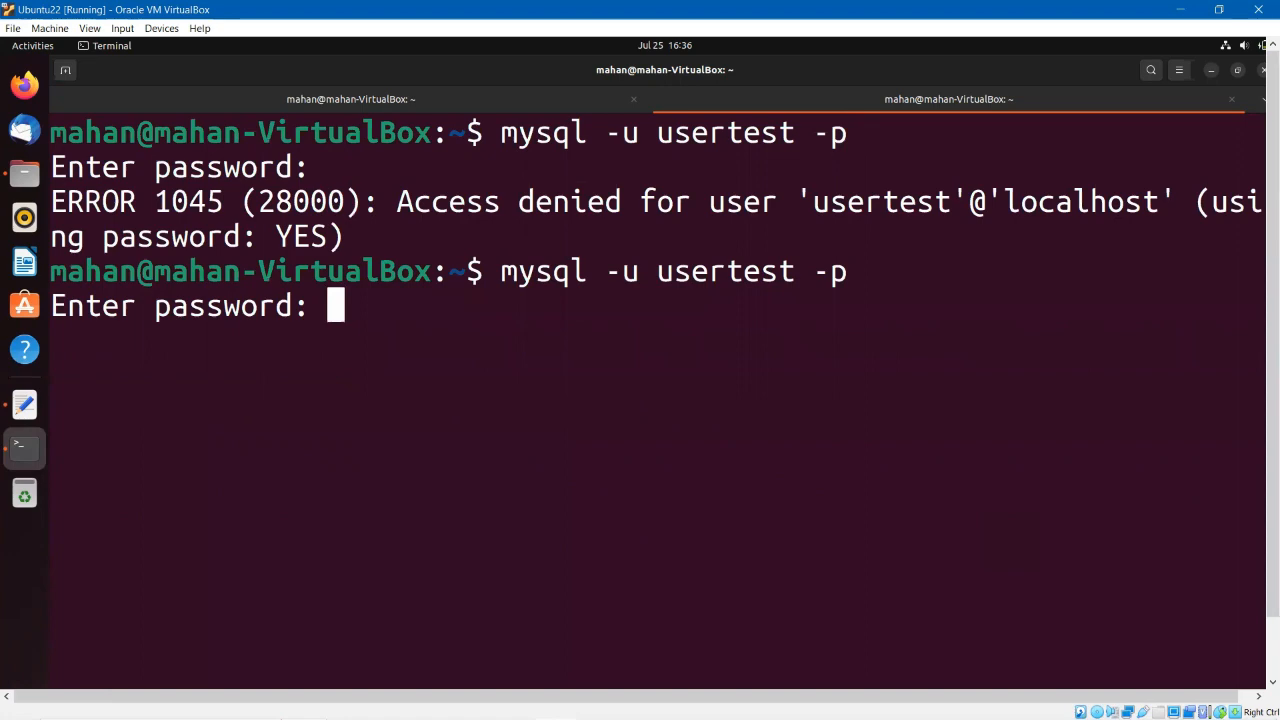
pyautogui.press('Return')
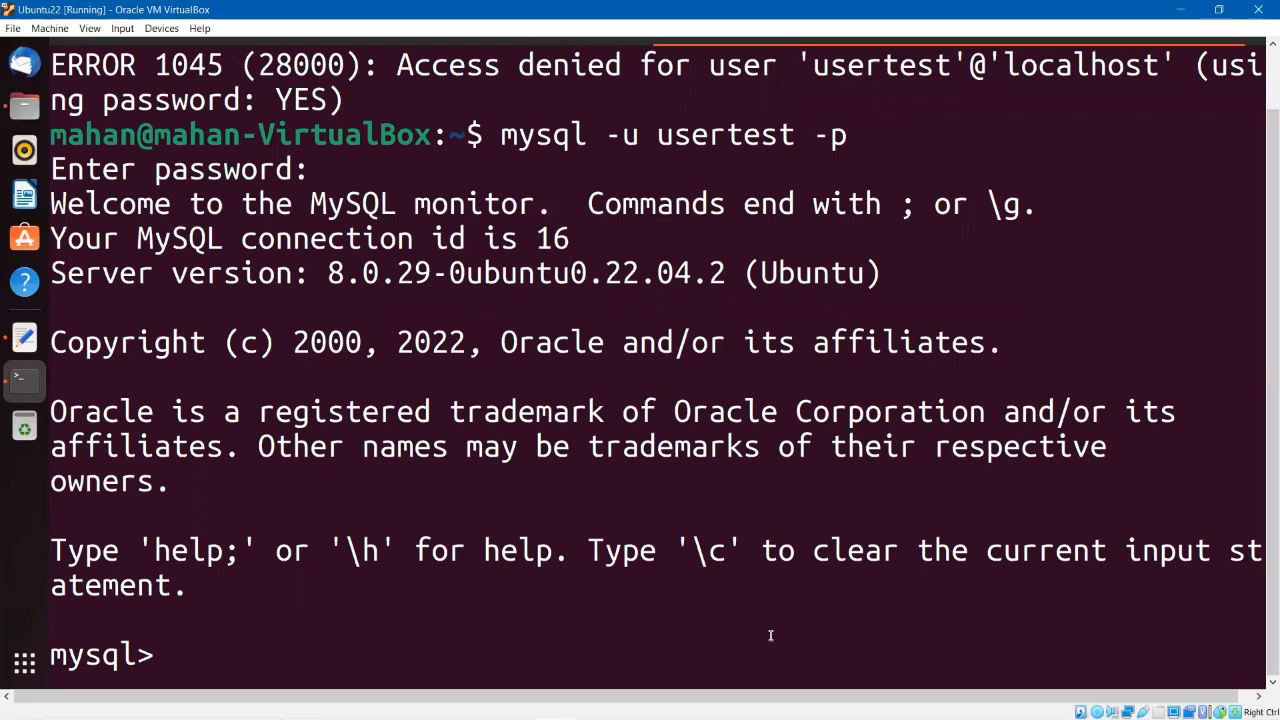
pyautogui.write('show databases;')
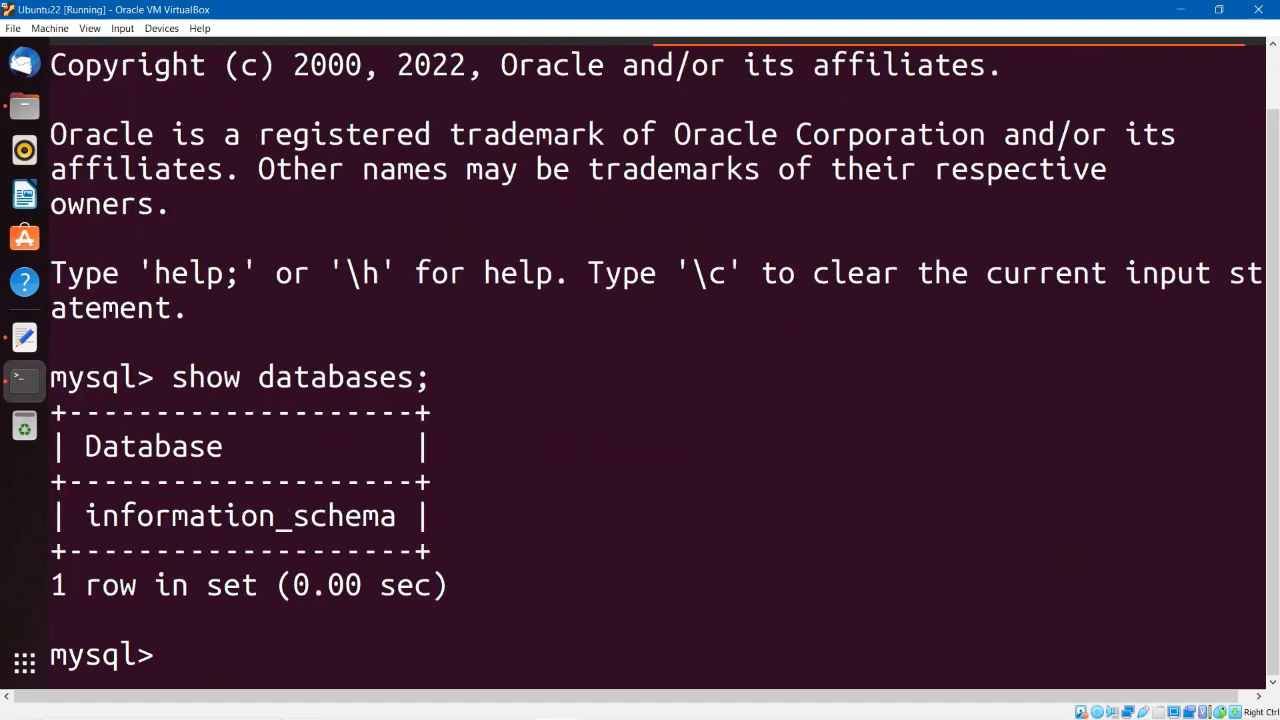
pyautogui.write('exi')
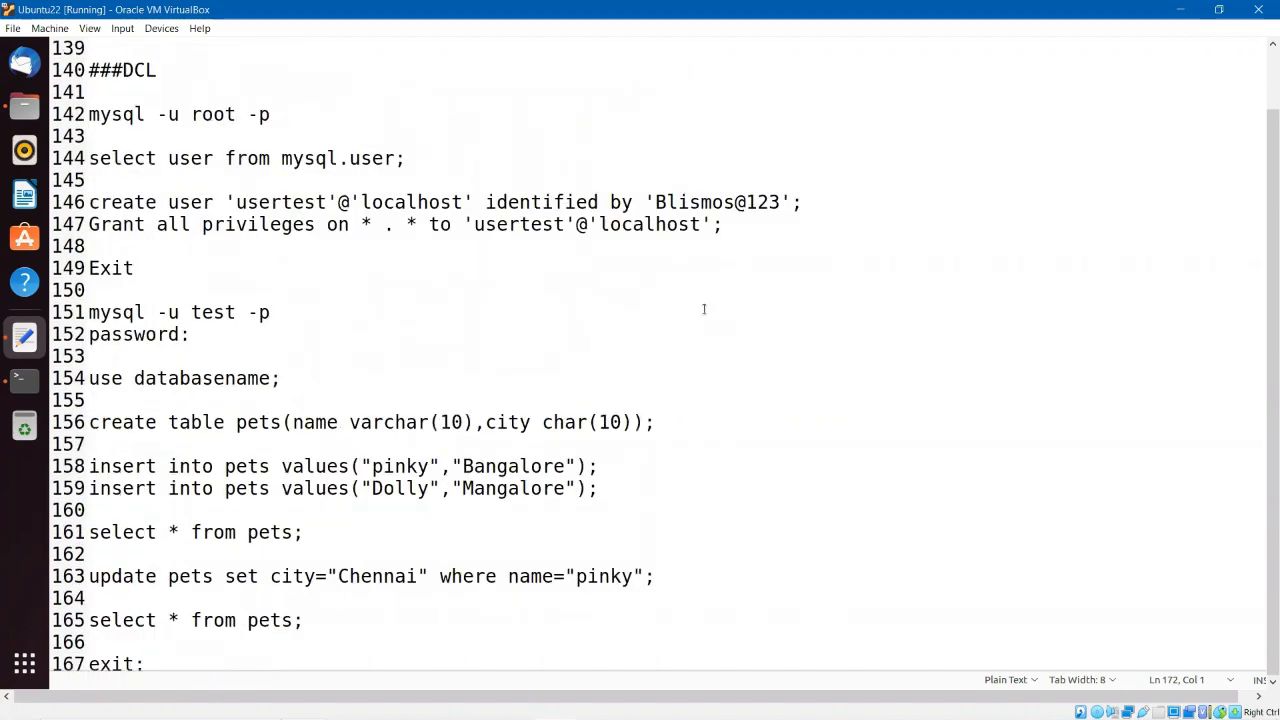
# Step: Draft Grant select on *.* to 'usertest'@'localhost' in the notes and run it as root
pyautogui.moveTo(510, 224); pyautogui.dragTo(722, 224)
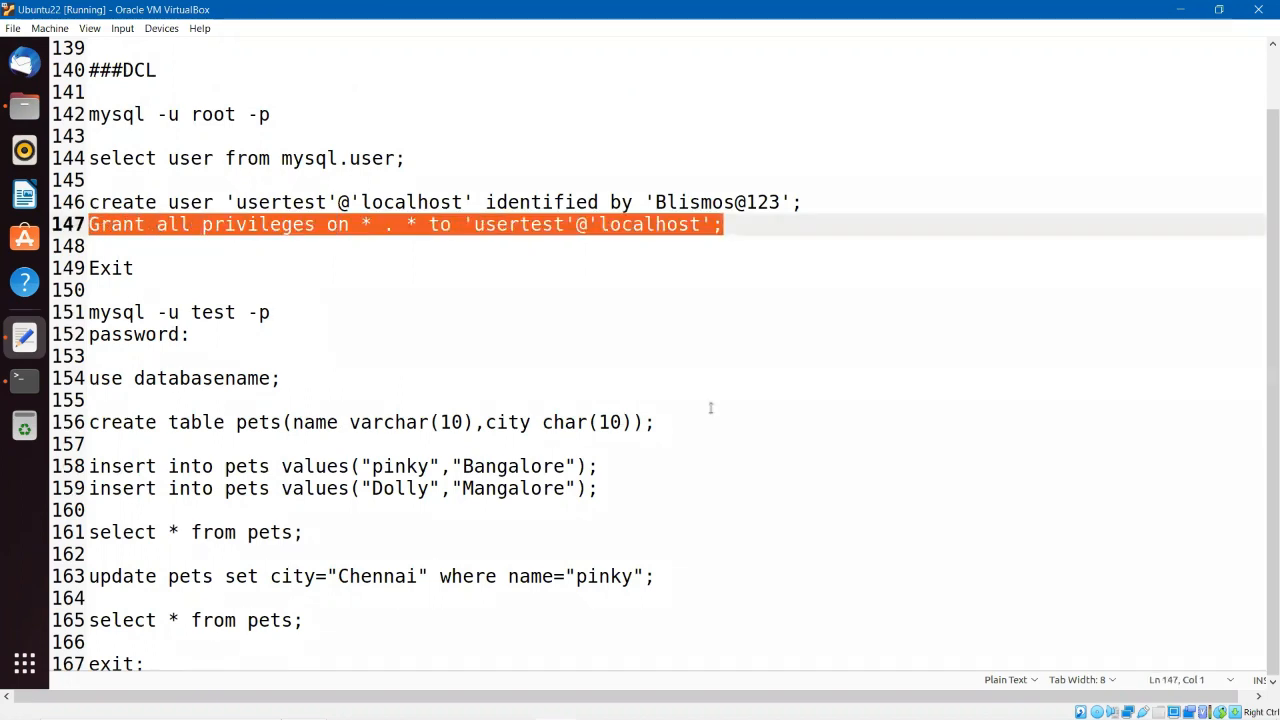
pyautogui.click(722, 224)
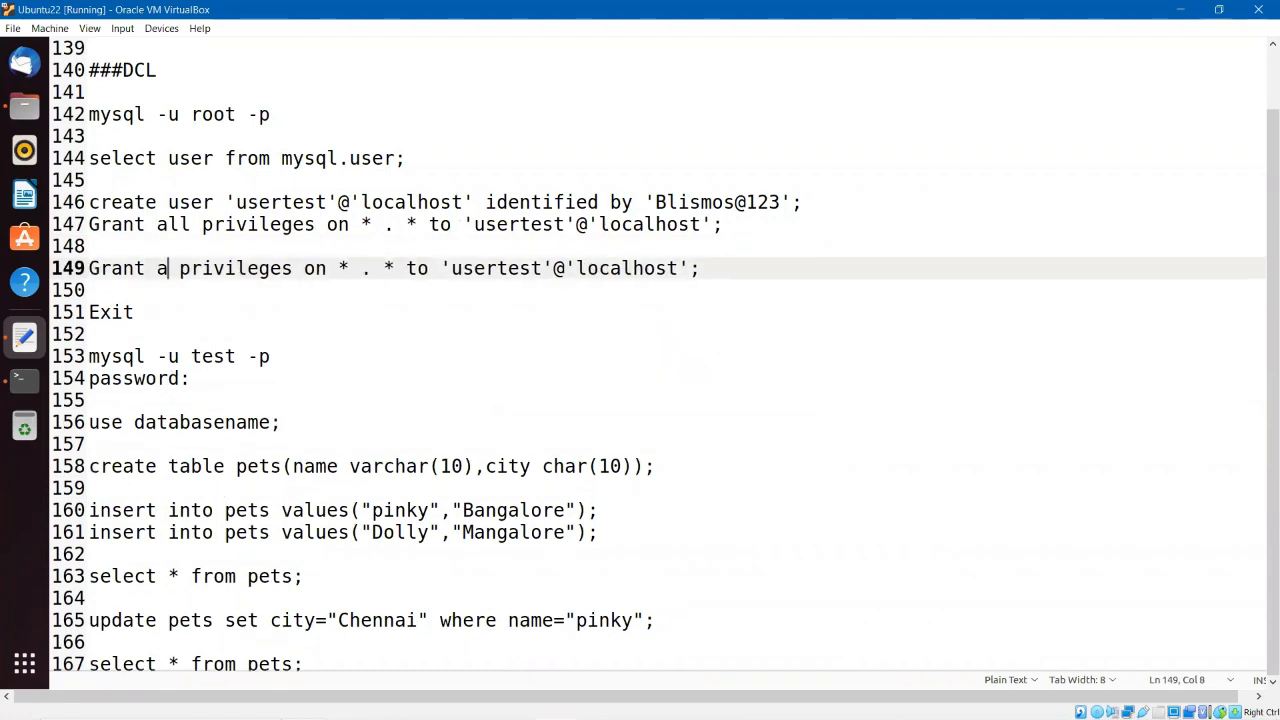
pyautogui.write('select')
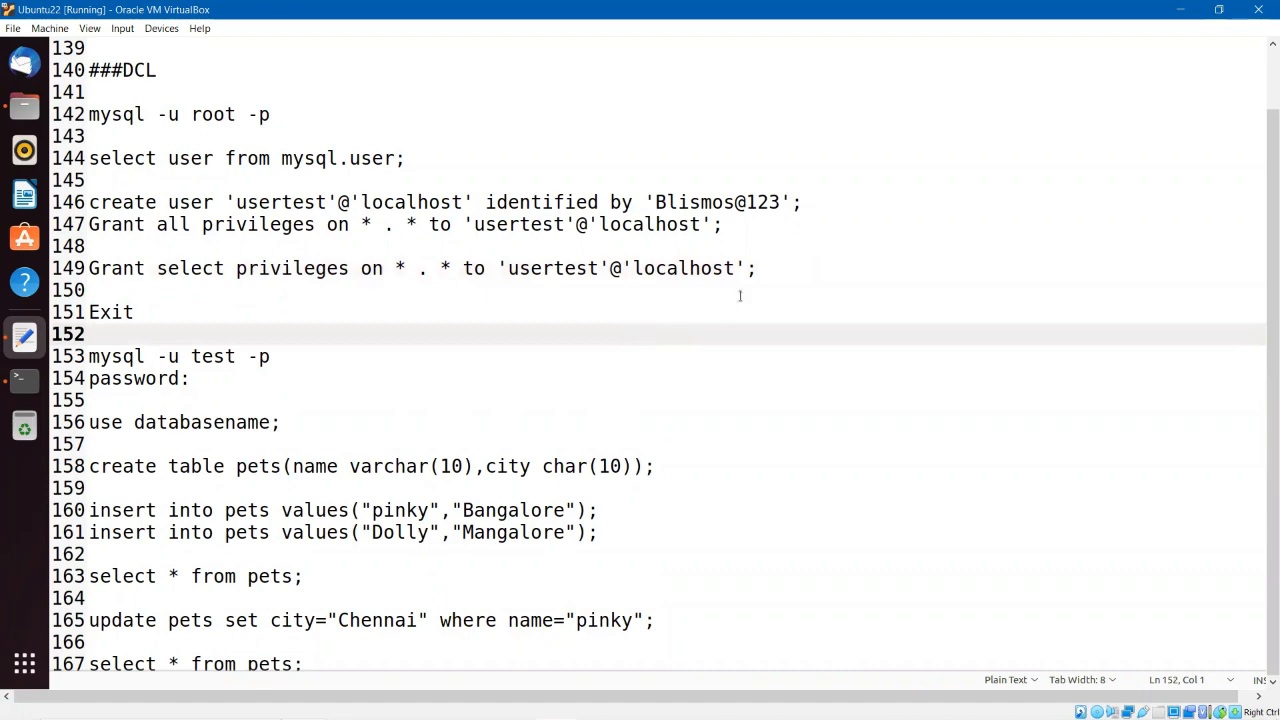
pyautogui.tripleClick(420, 268)
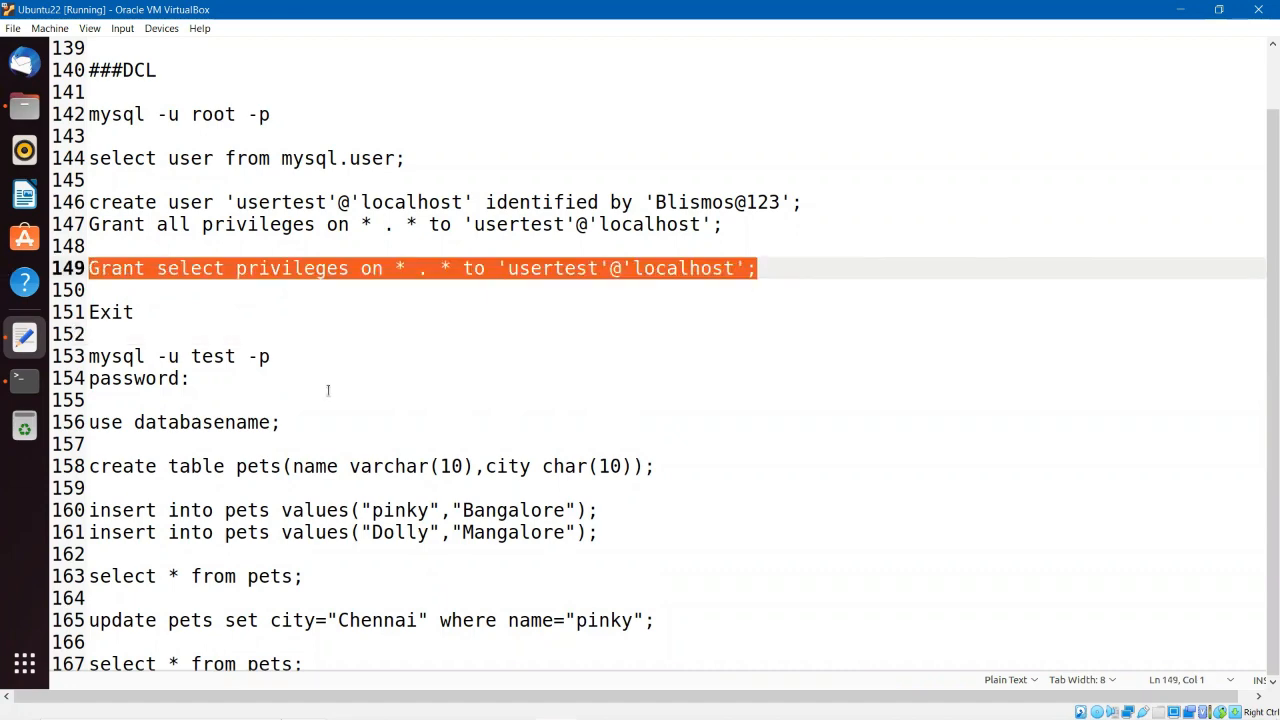
pyautogui.click(22, 380)
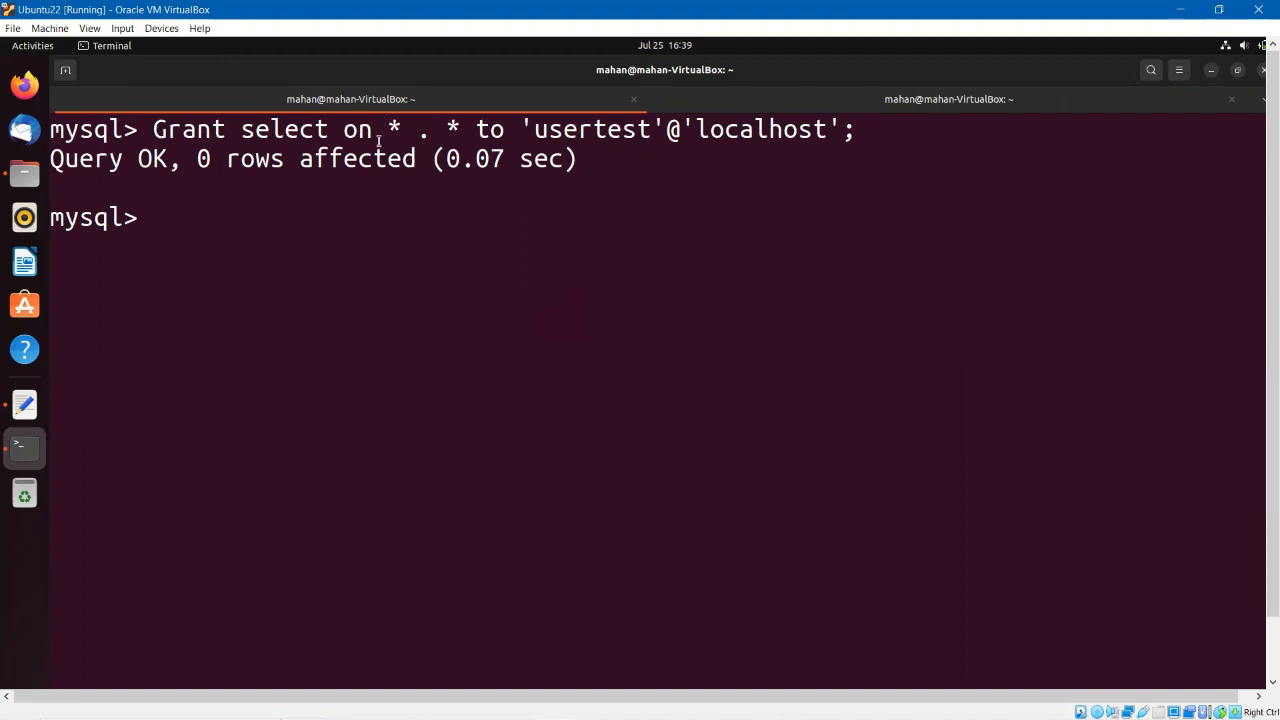
pyautogui.moveTo(438, 128)
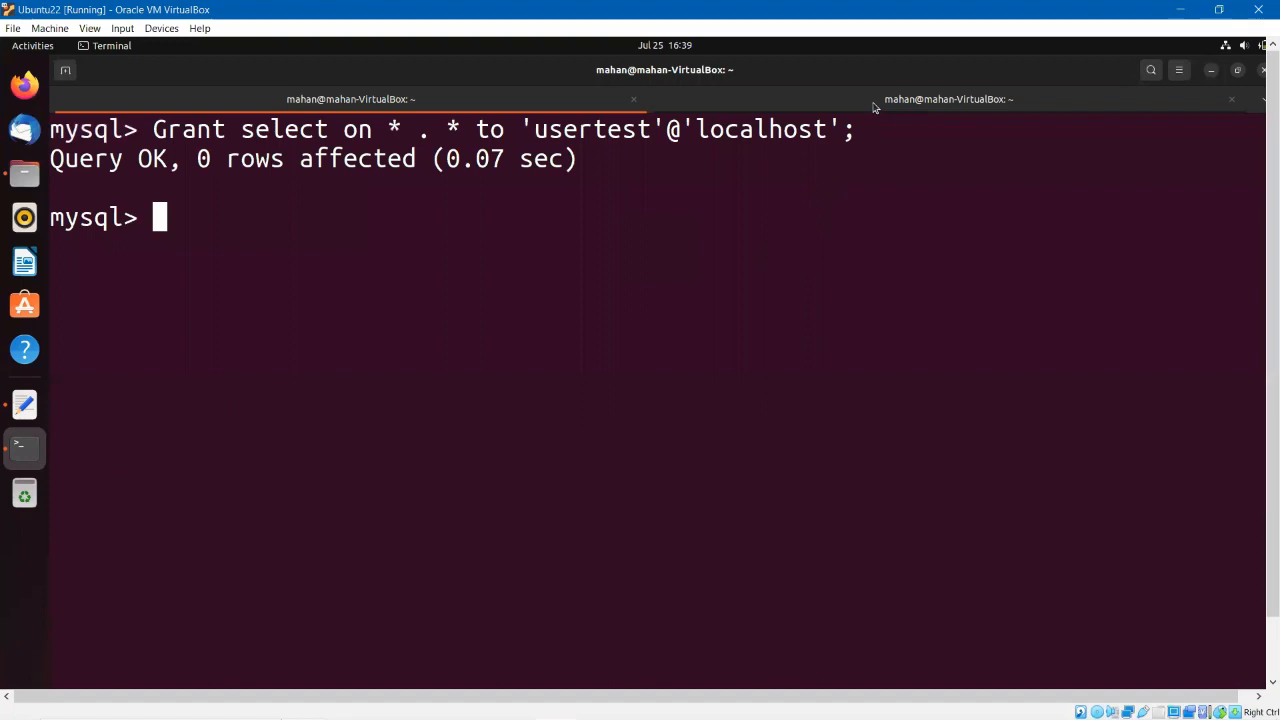
# Step: Exit and log back in as usertest, then run show databases; to see University again
pyautogui.click(948, 100)
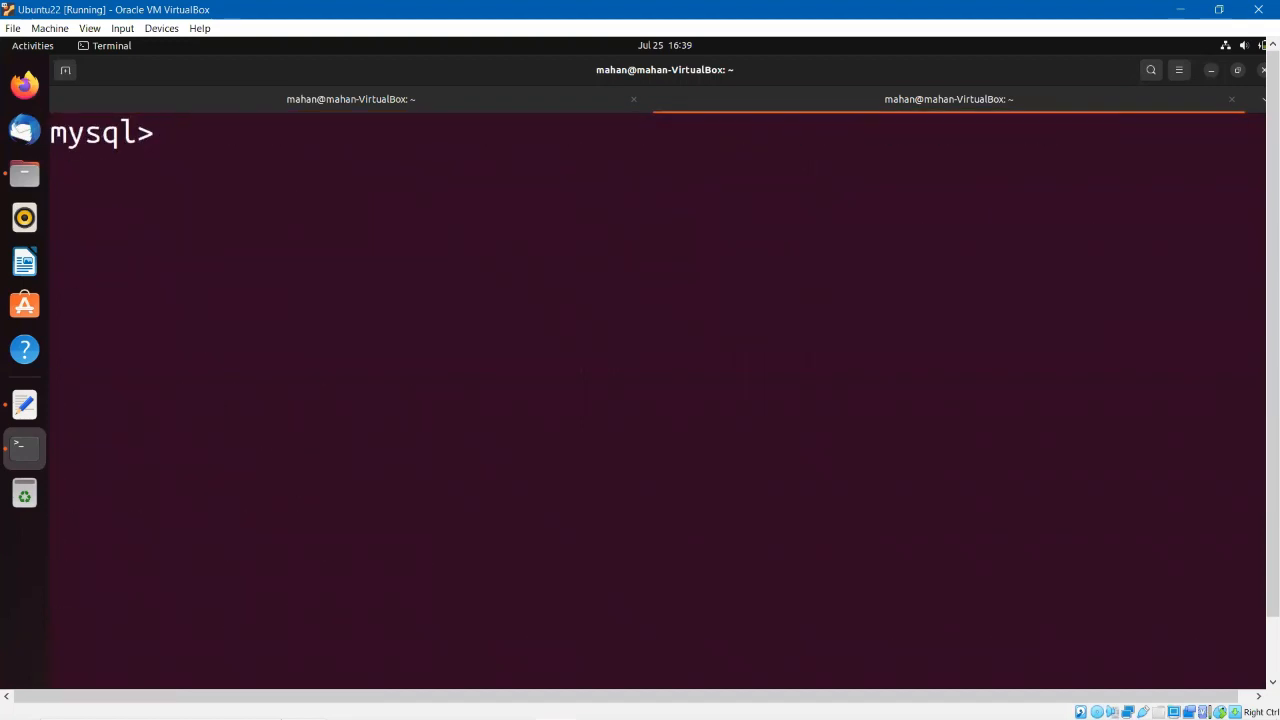
pyautogui.write('exit')
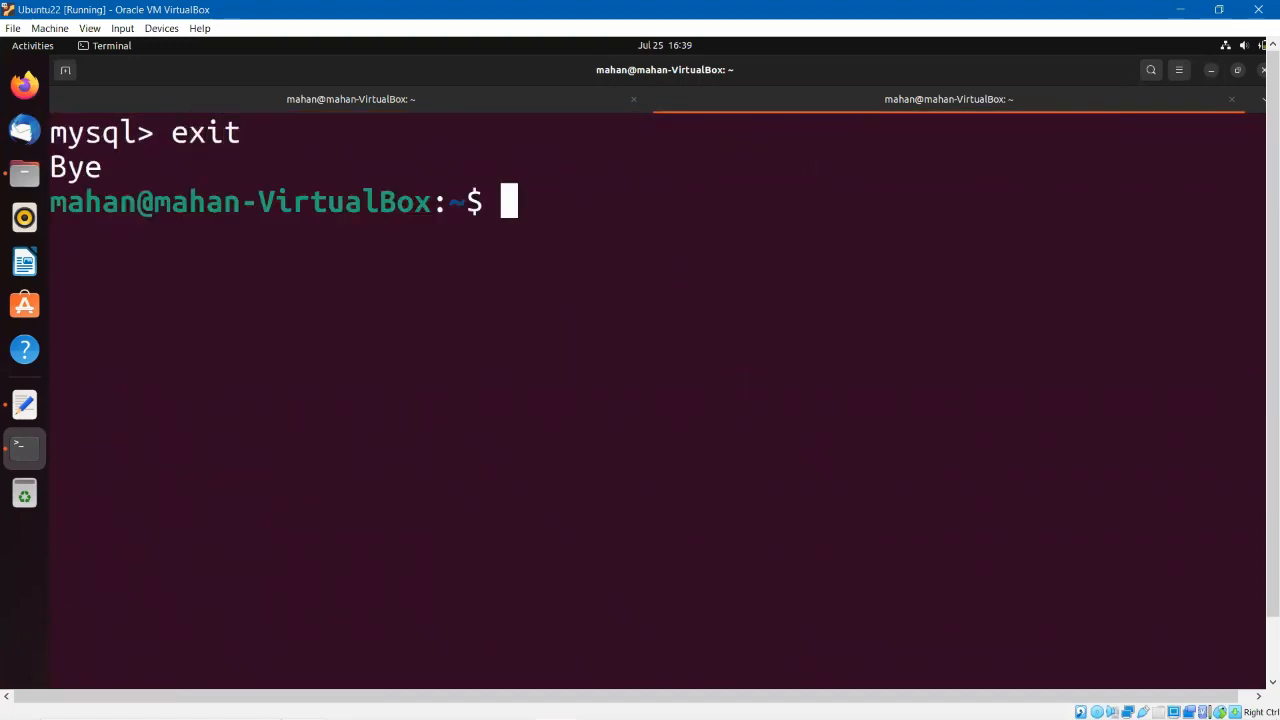
pyautogui.write('mysql -u usertest -p')
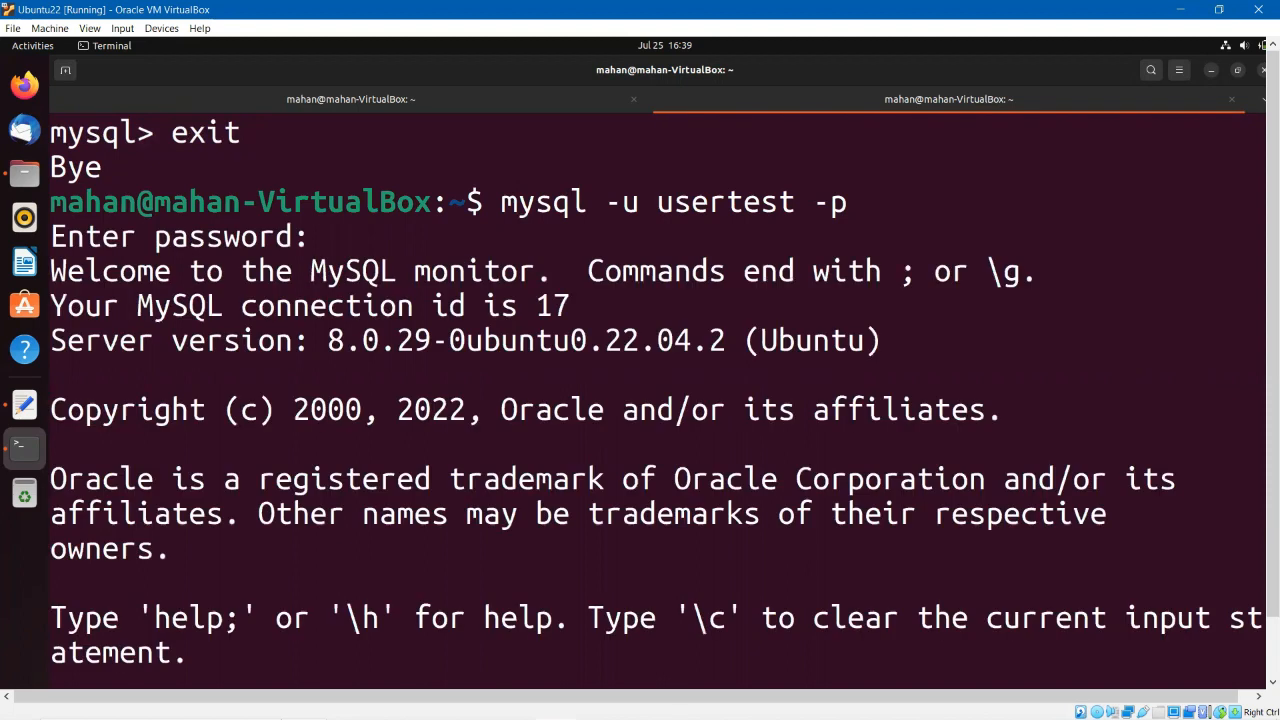
pyautogui.write('show')
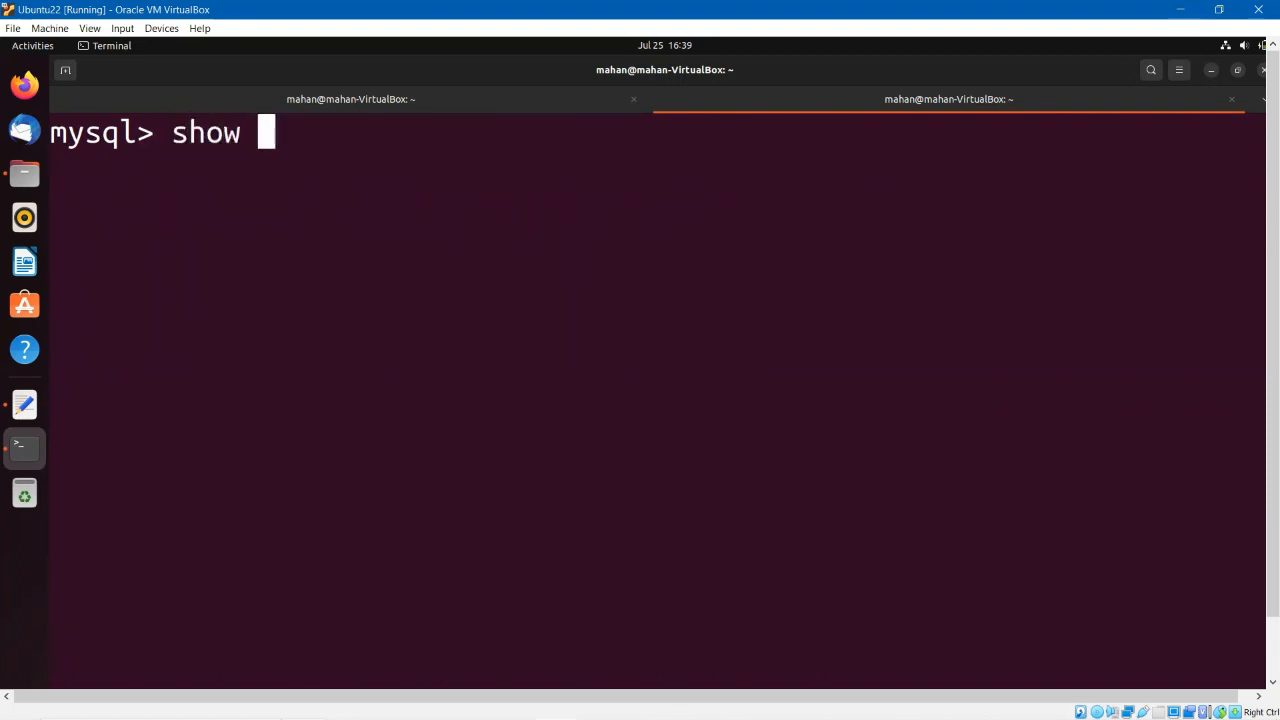
pyautogui.write('databases;')
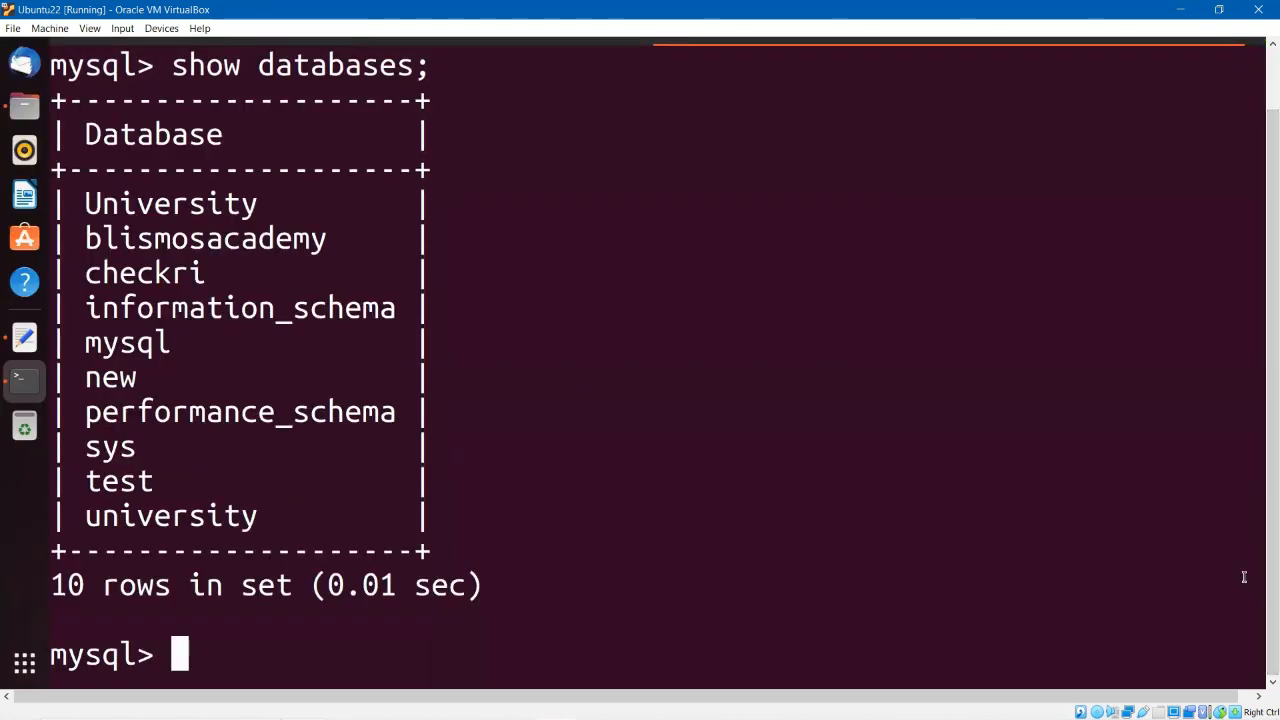
# Step: Use University, show tables, and select all rows from pets to read pinky and Dolly
pyautogui.write('use University;')
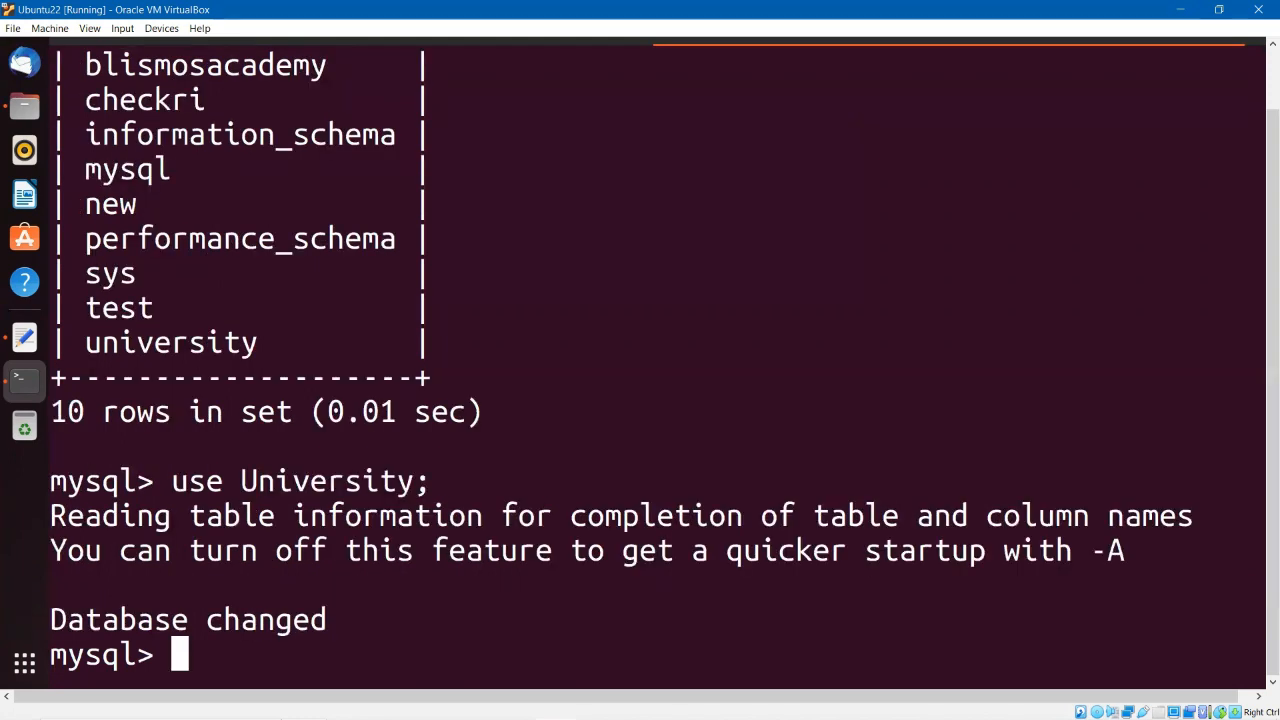
pyautogui.write('show tables;')
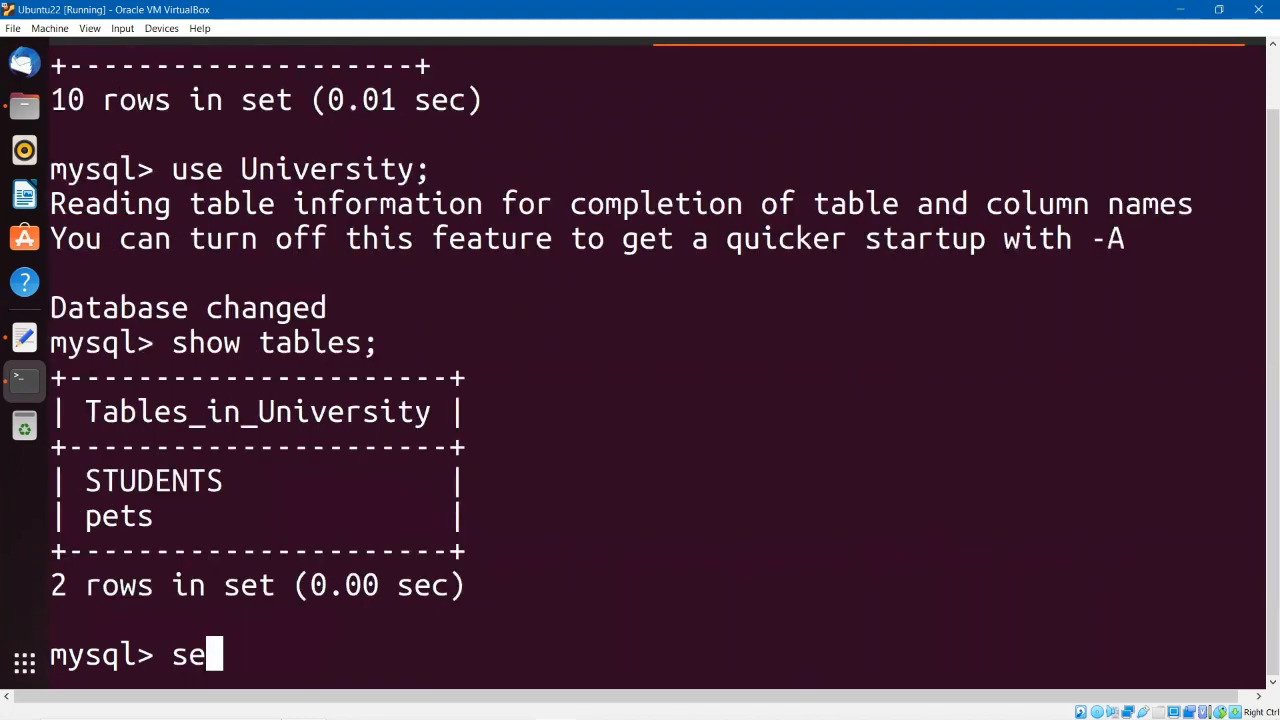
pyautogui.write('lect * from pets;')
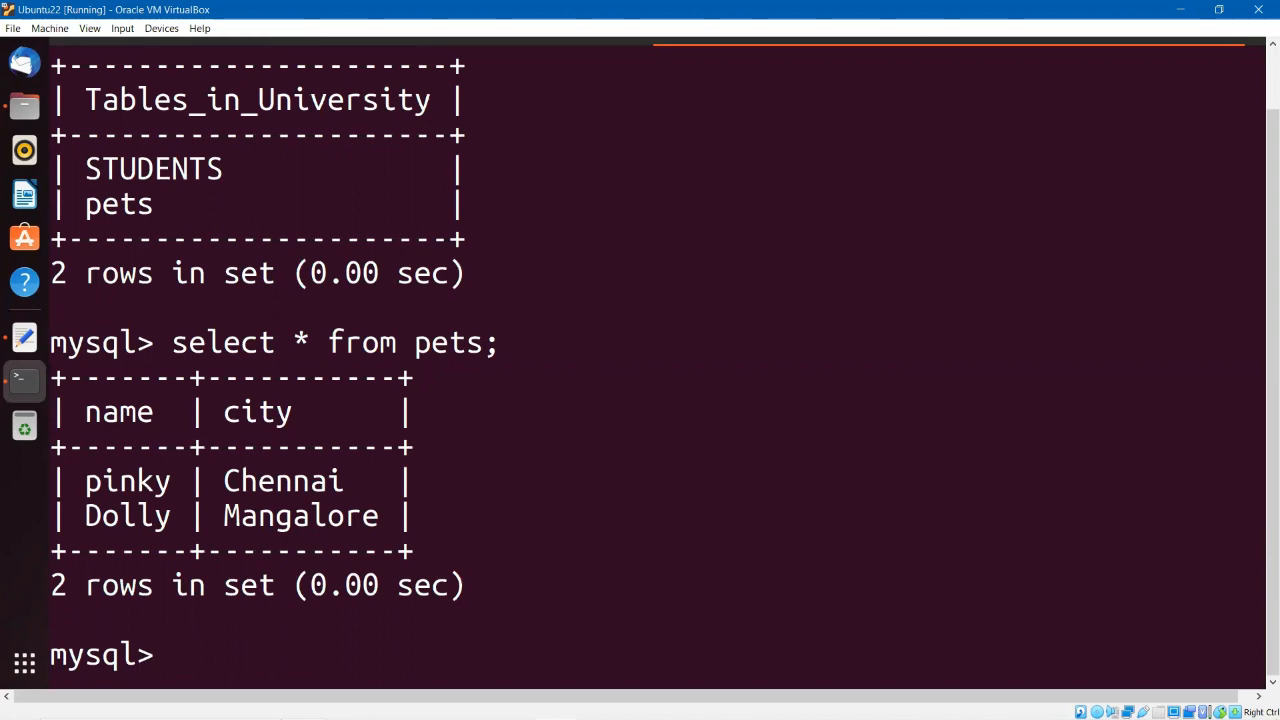
pyautogui.click(24, 340)
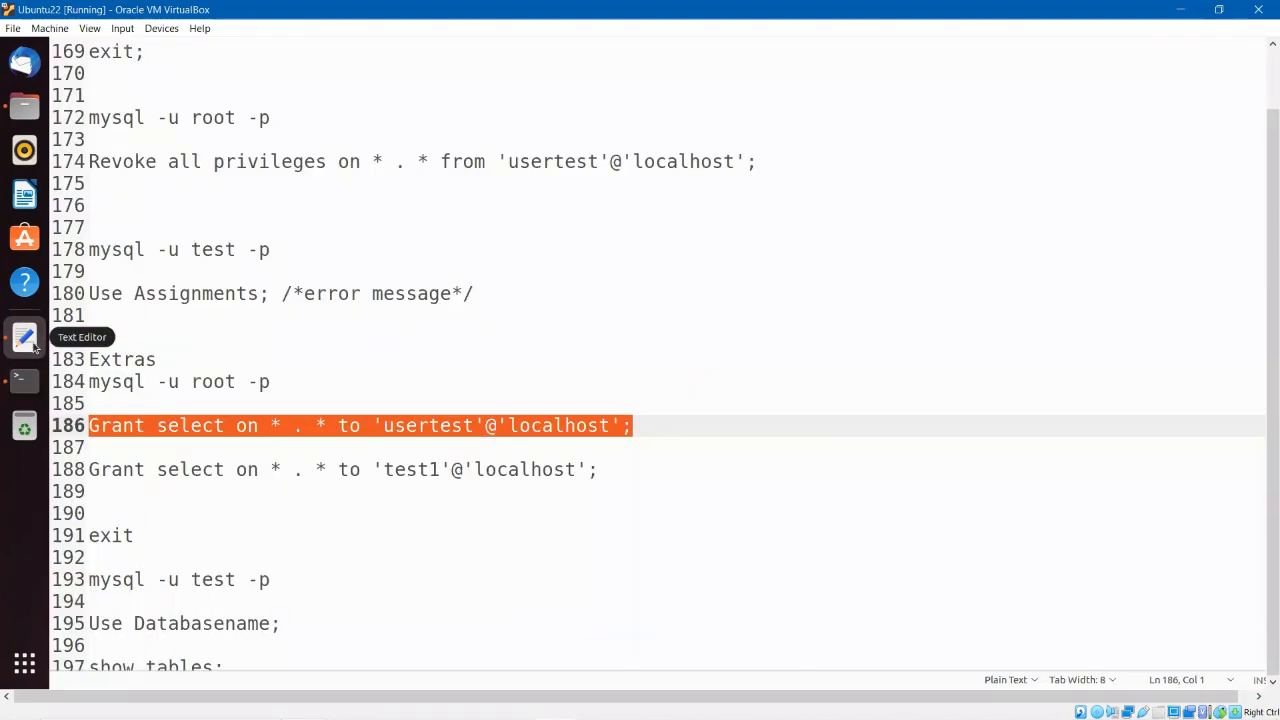